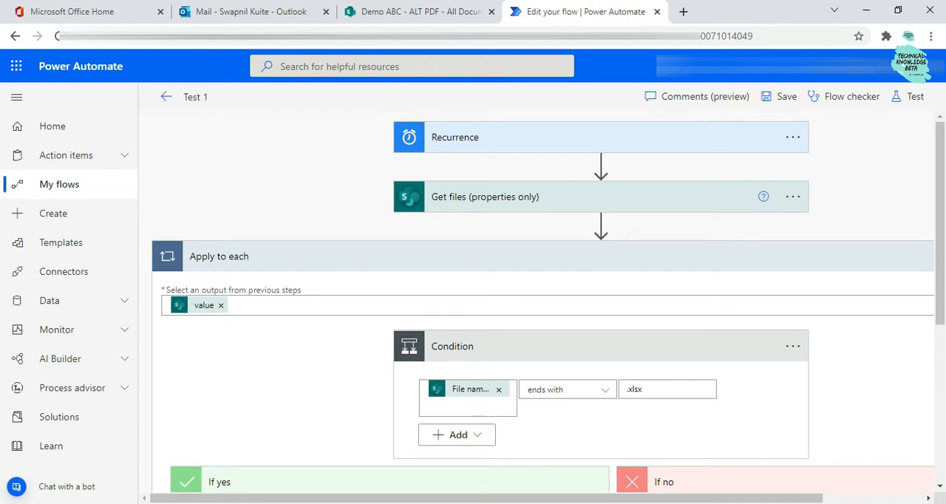
{"action": "mouse_move", "coordinate": [340, 183]}
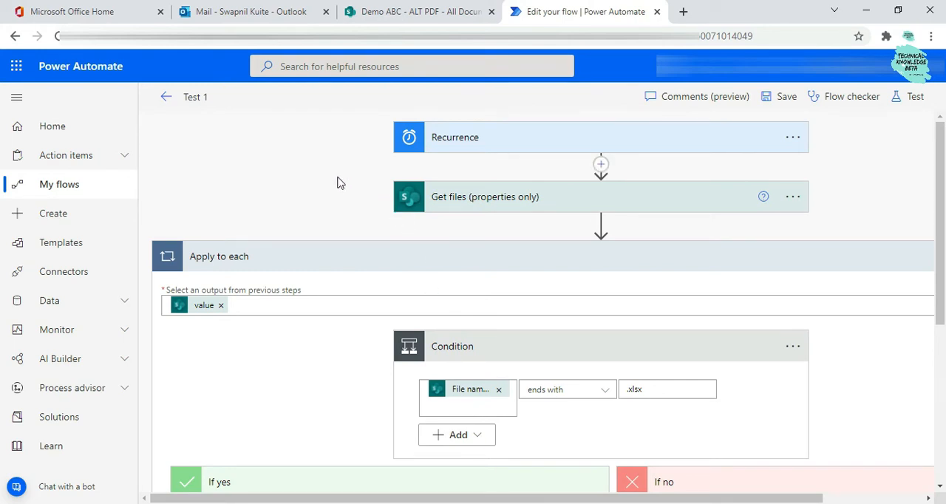
{"action": "mouse_move", "coordinate": [328, 168]}
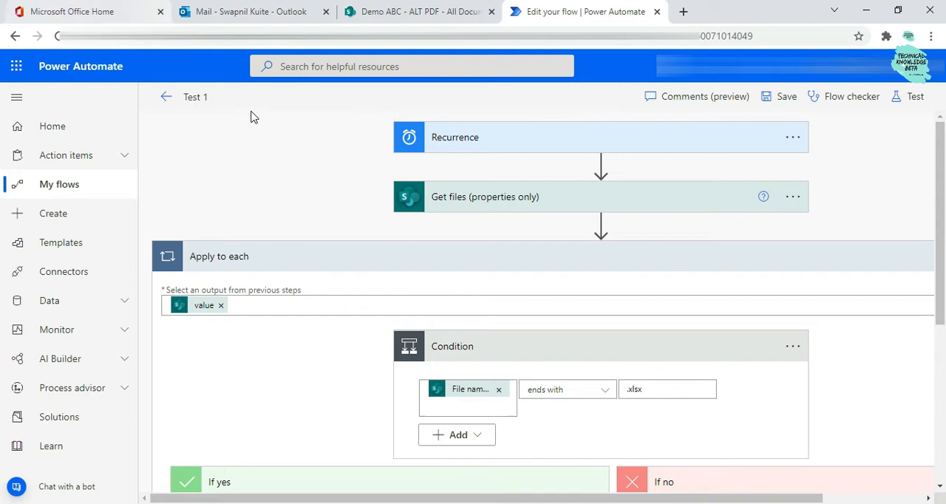
{"action": "mouse_move", "coordinate": [186, 113]}
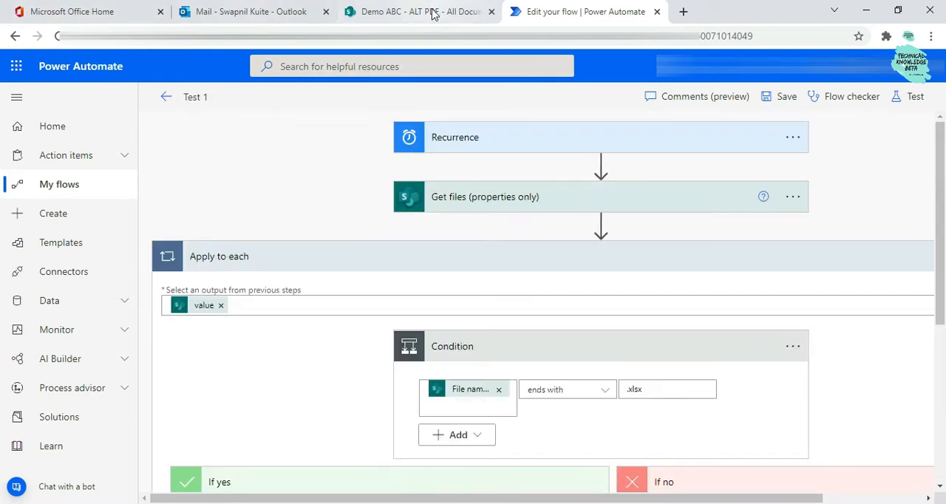
Switch to the Demo ABC – ALT PDF library tab to review its Excel and PowerPoint files.
{"action": "left_click", "coordinate": [427, 12]}
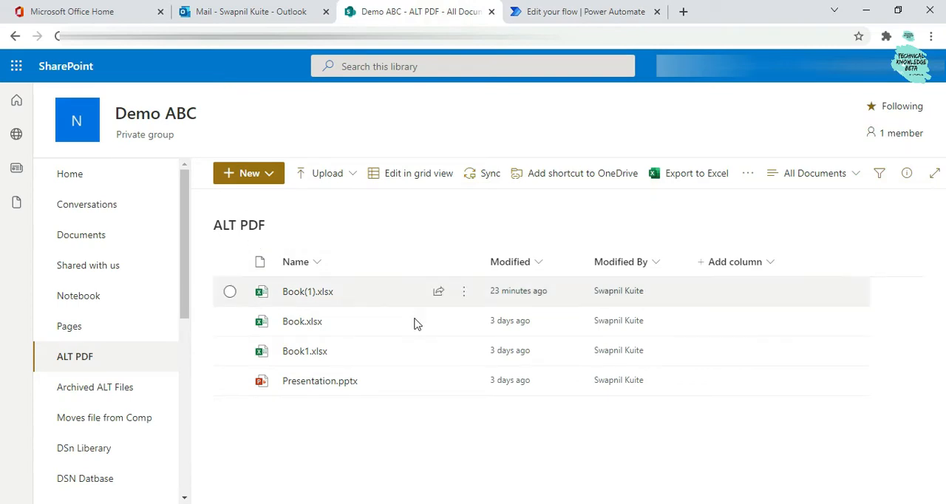
{"action": "mouse_move", "coordinate": [357, 307]}
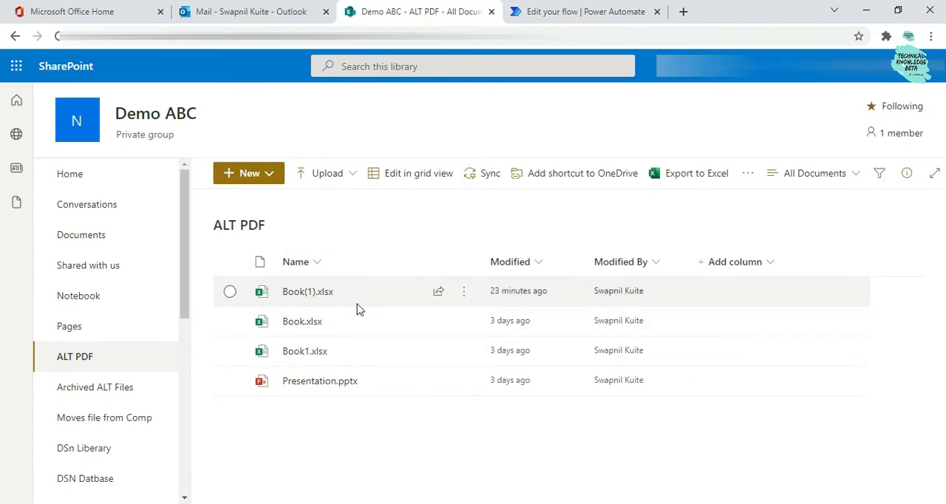
{"action": "mouse_move", "coordinate": [369, 391]}
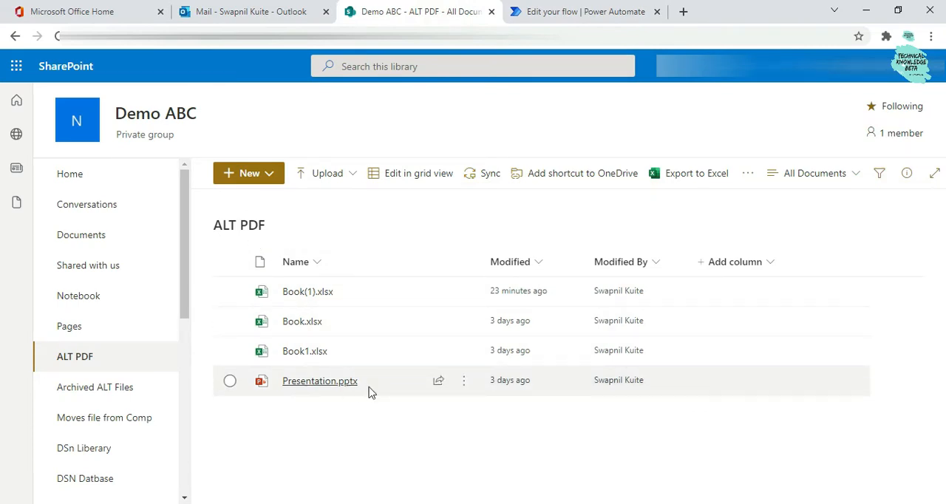
{"action": "mouse_move", "coordinate": [340, 342]}
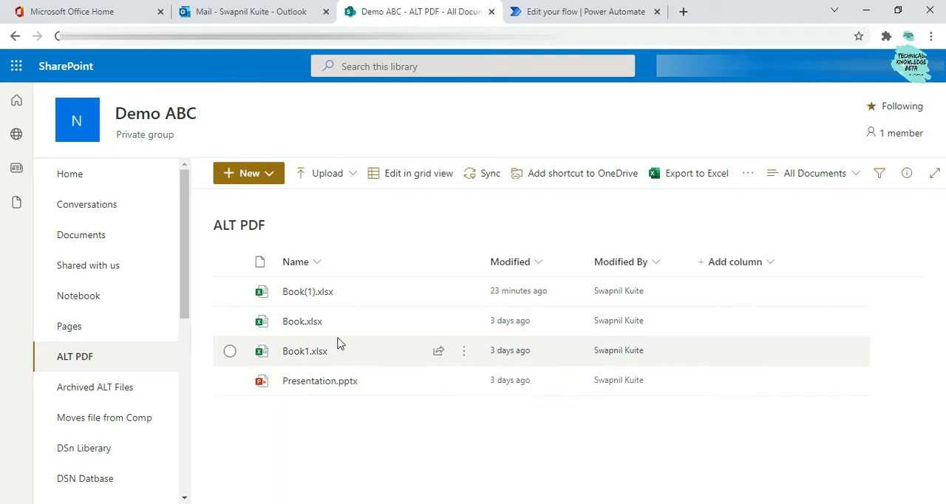
{"action": "mouse_move", "coordinate": [325, 325]}
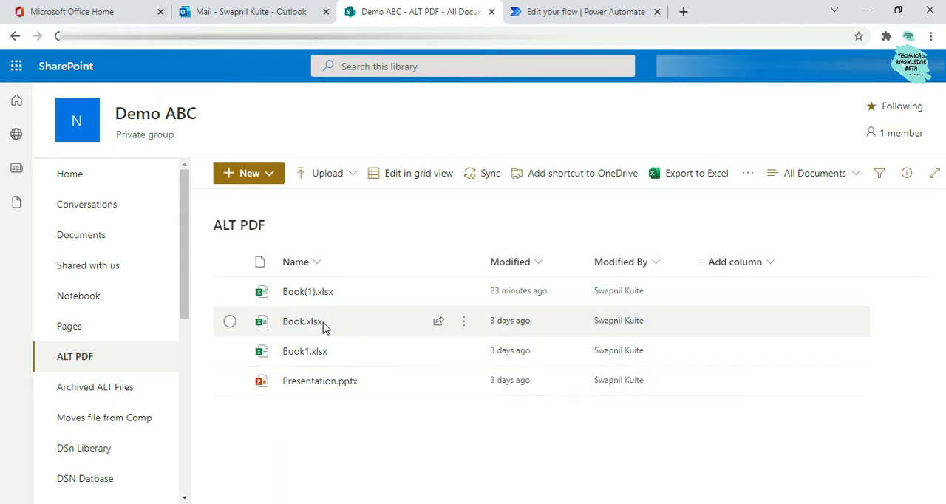
{"action": "mouse_move", "coordinate": [343, 386]}
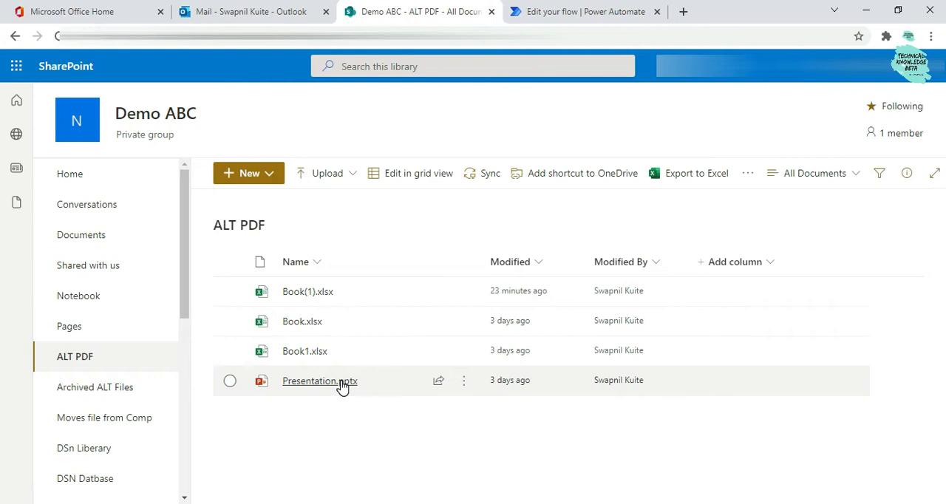
{"action": "mouse_move", "coordinate": [362, 414]}
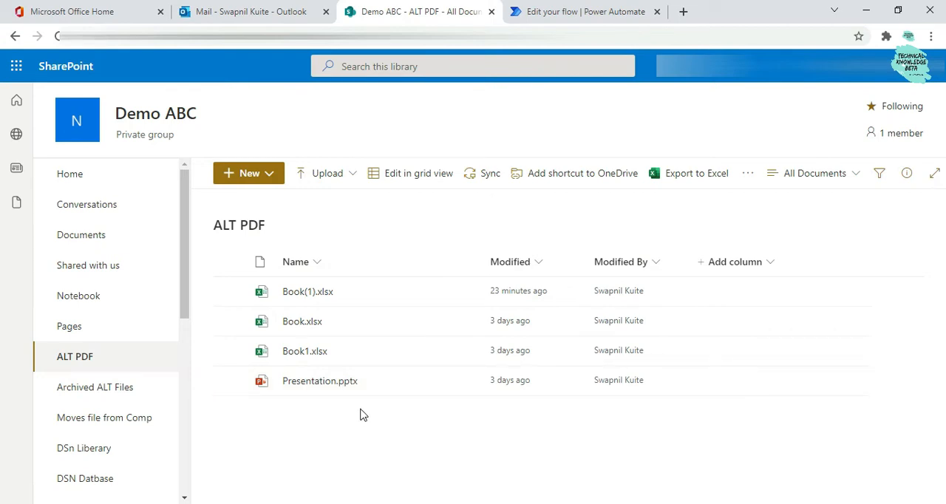
{"action": "mouse_move", "coordinate": [556, 11]}
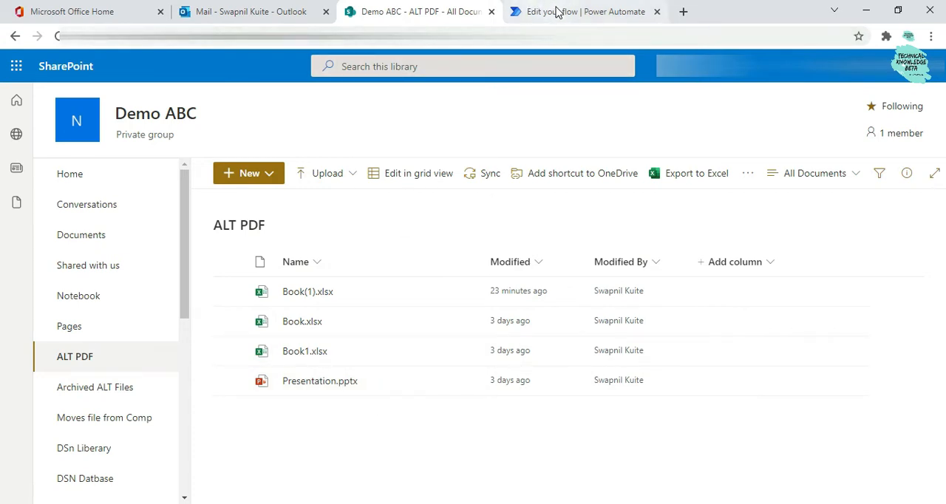
{"action": "mouse_move", "coordinate": [558, 15]}
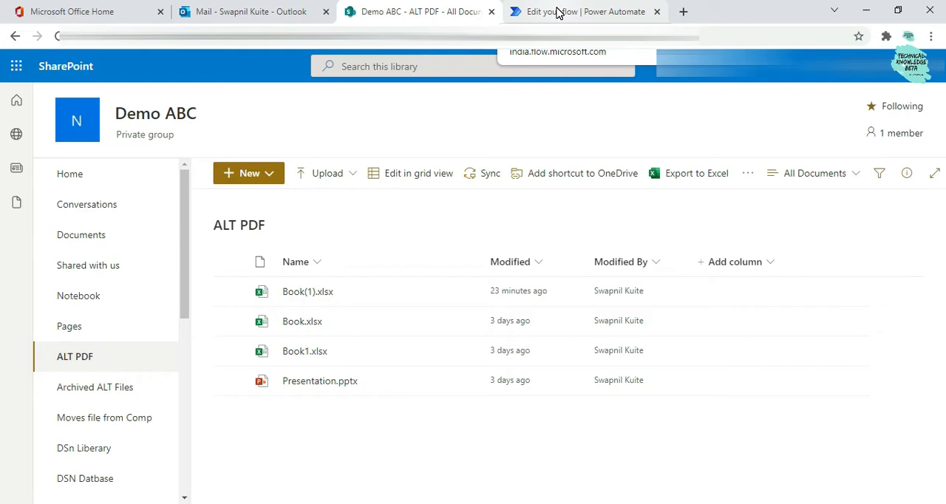
Return to the Test 1 flow editor and scroll to the If yes branch's Delete file action.
{"action": "left_click", "coordinate": [569, 12]}
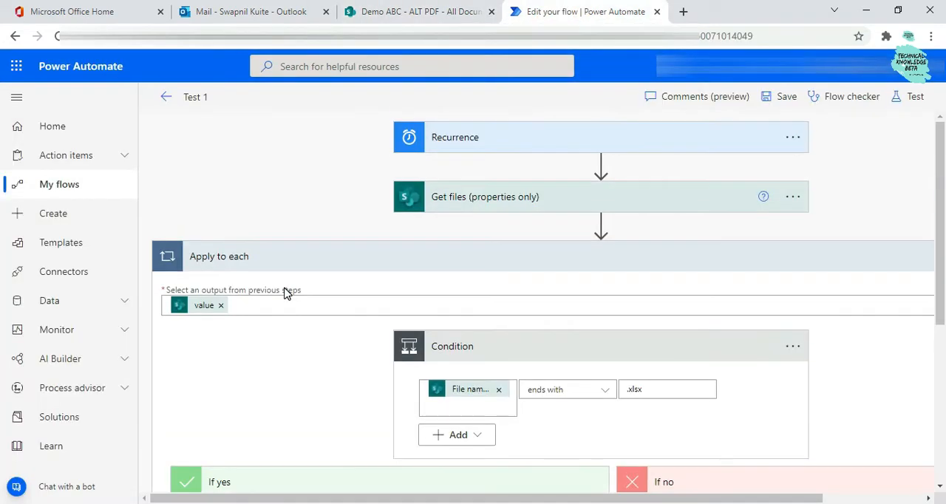
{"action": "mouse_move", "coordinate": [632, 119]}
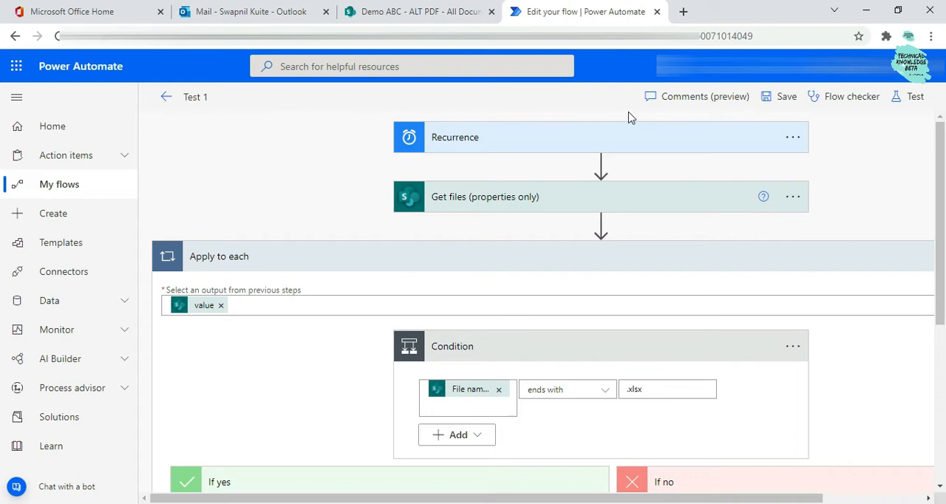
{"action": "scroll", "scroll_direction": "down", "scroll_amount": 3}
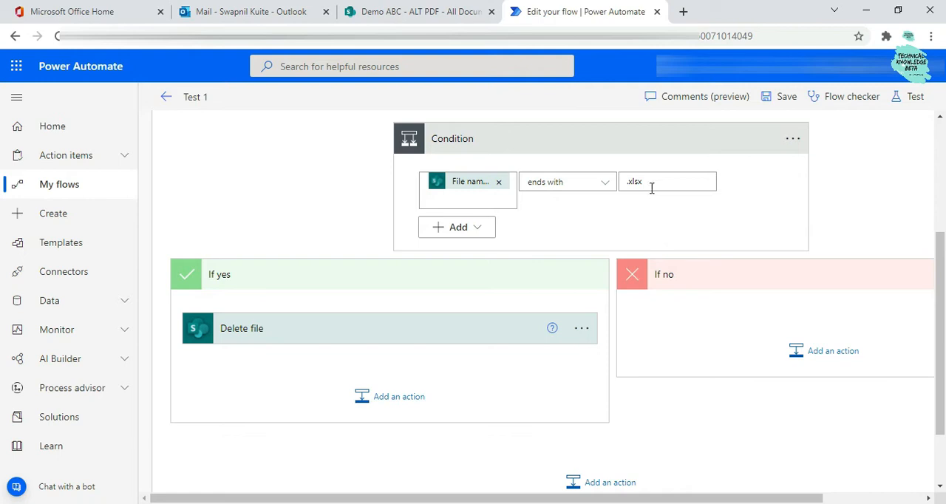
{"action": "scroll", "scroll_direction": "down", "scroll_amount": 3}
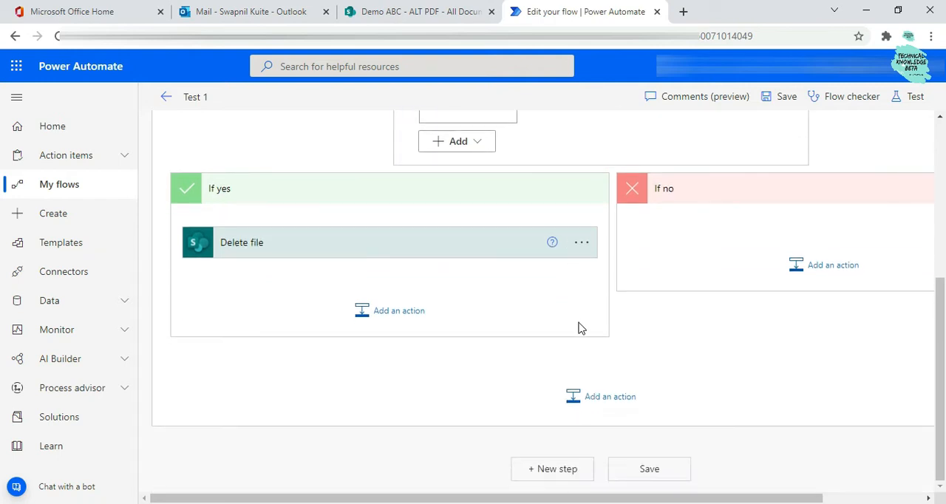
{"action": "mouse_move", "coordinate": [296, 308]}
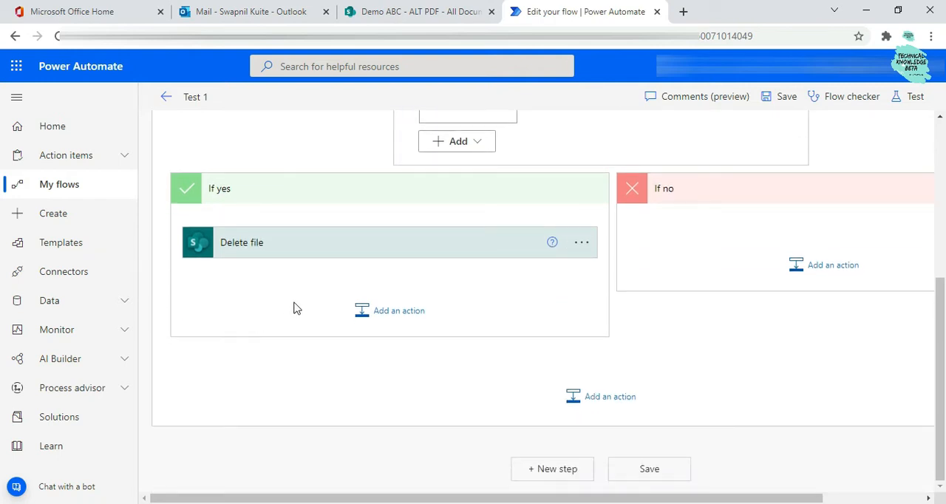
{"action": "mouse_move", "coordinate": [352, 293]}
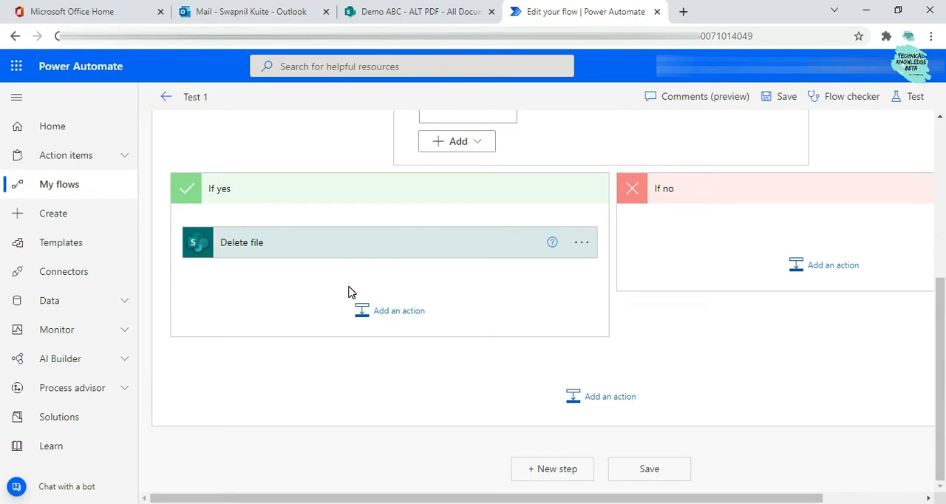
{"action": "mouse_move", "coordinate": [328, 272]}
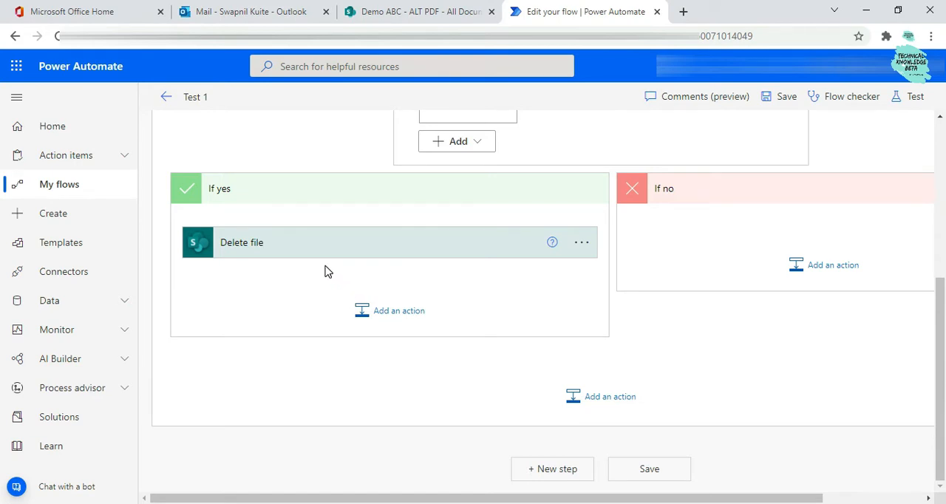
{"action": "mouse_move", "coordinate": [384, 280]}
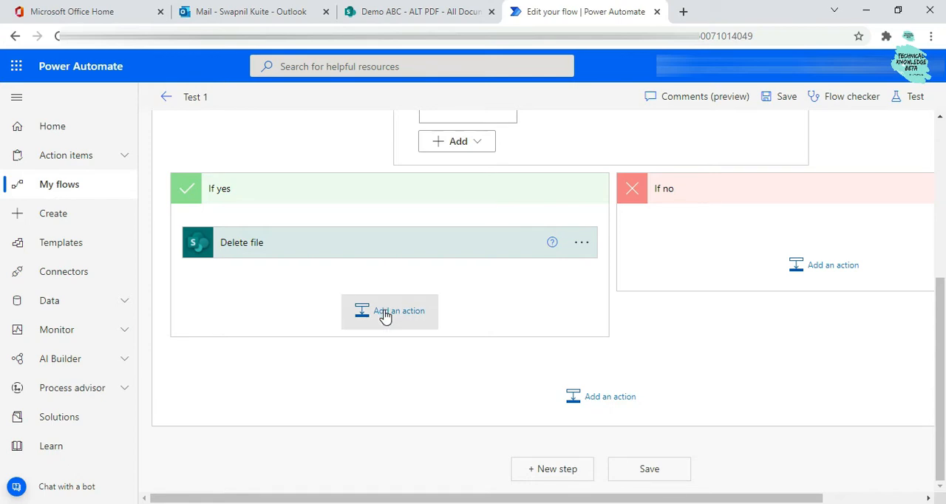
{"action": "mouse_move", "coordinate": [396, 416]}
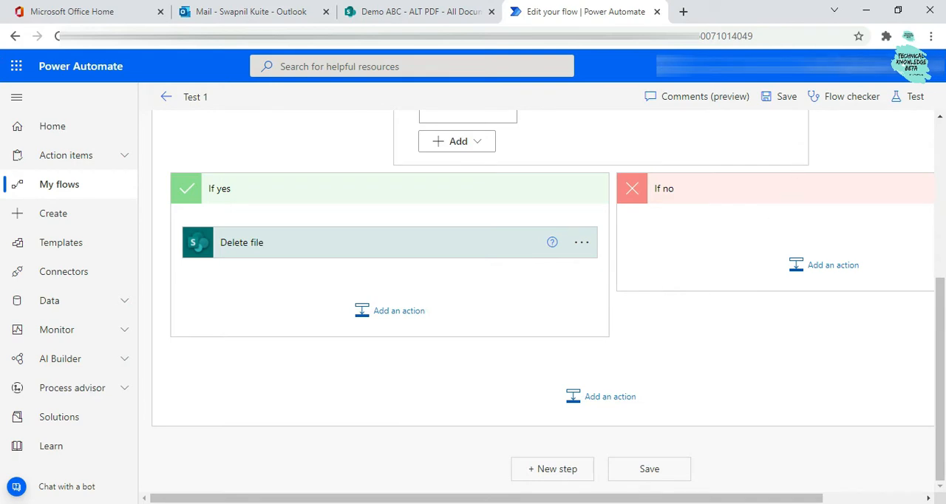
{"action": "mouse_move", "coordinate": [857, 118]}
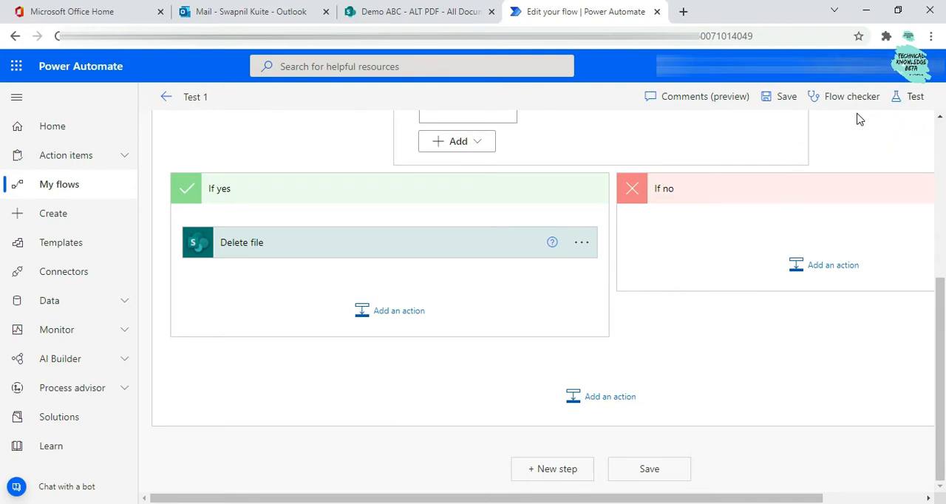
{"action": "mouse_move", "coordinate": [372, 294]}
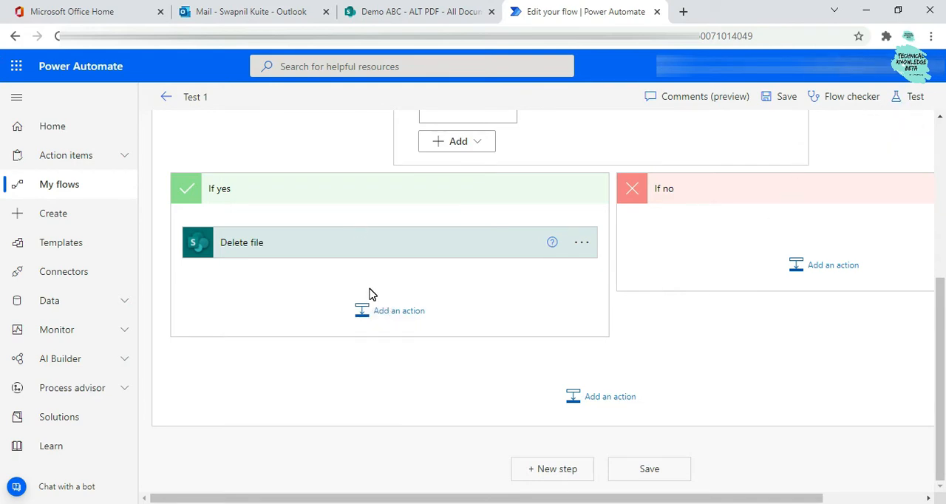
{"action": "mouse_move", "coordinate": [388, 312]}
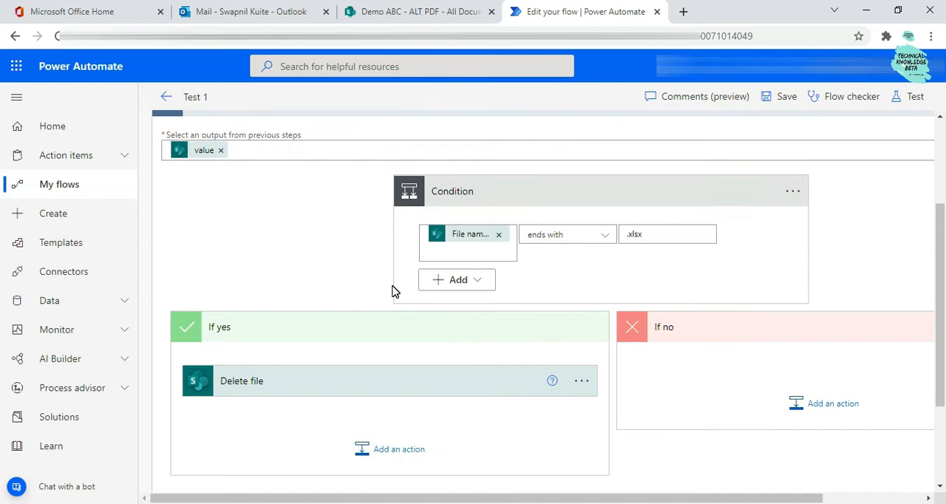
{"action": "scroll", "scroll_direction": "down", "scroll_amount": 3}
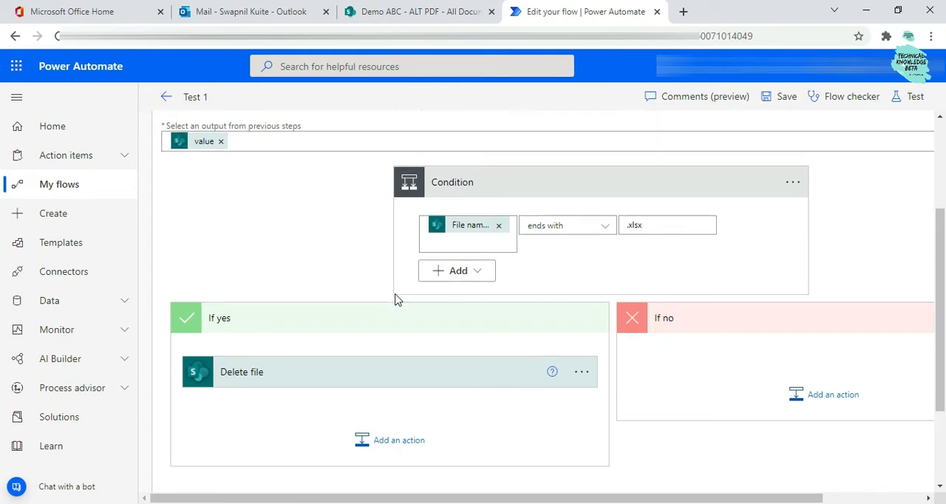
{"action": "scroll", "scroll_direction": "down", "scroll_amount": 3}
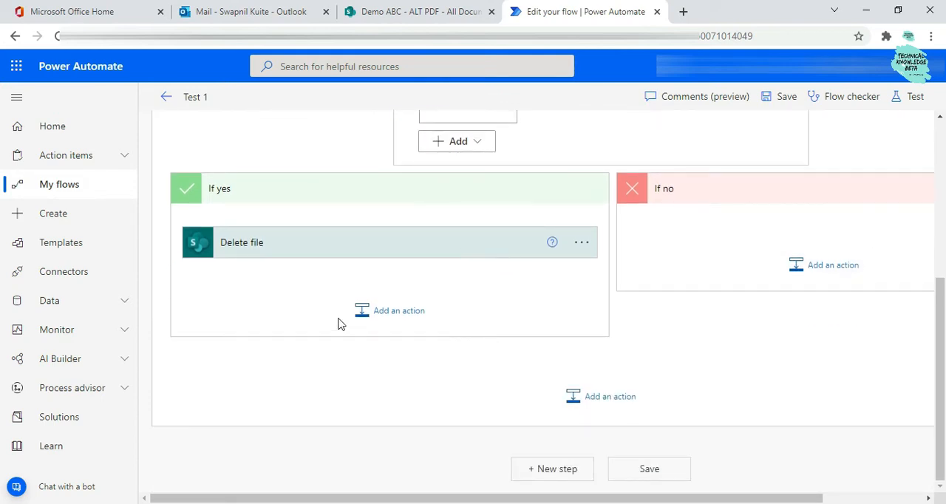
{"action": "left_click", "coordinate": [390, 310]}
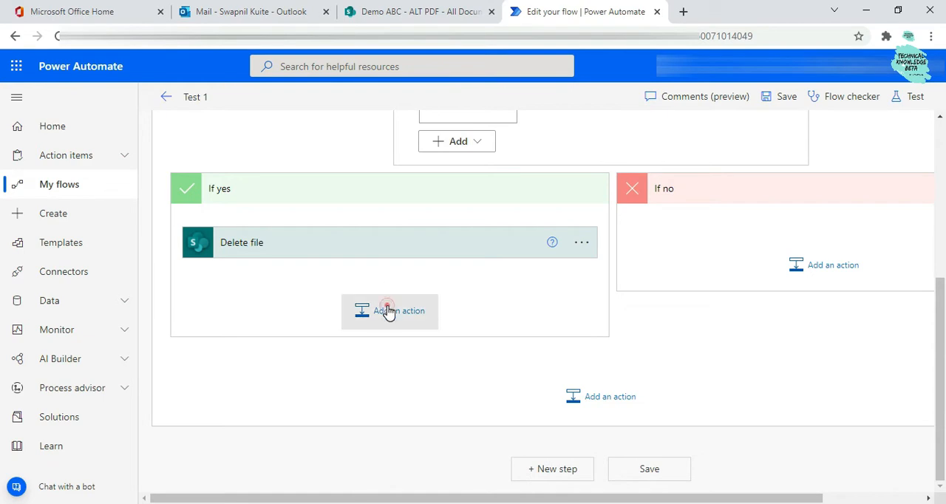
Add a Send an email (V2) action from Office 365 Outlook after Delete file in If yes.
{"action": "left_click", "coordinate": [390, 310]}
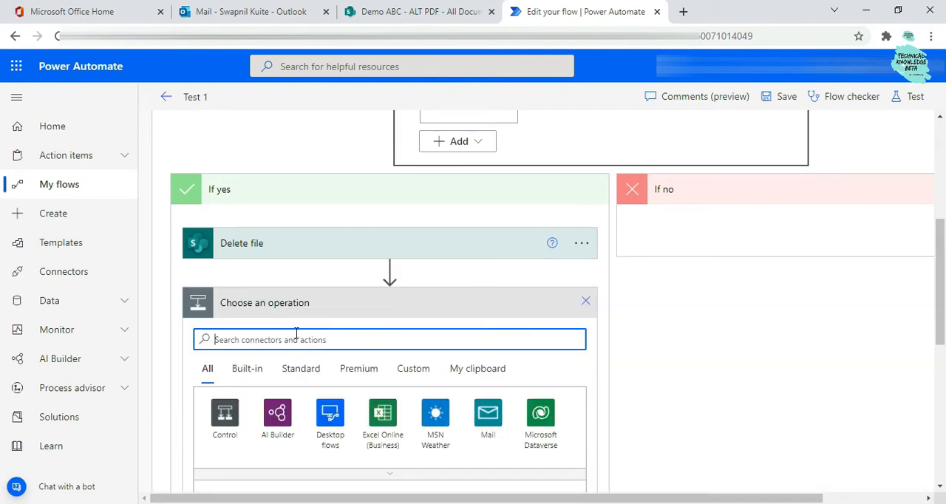
{"action": "mouse_move", "coordinate": [296, 340]}
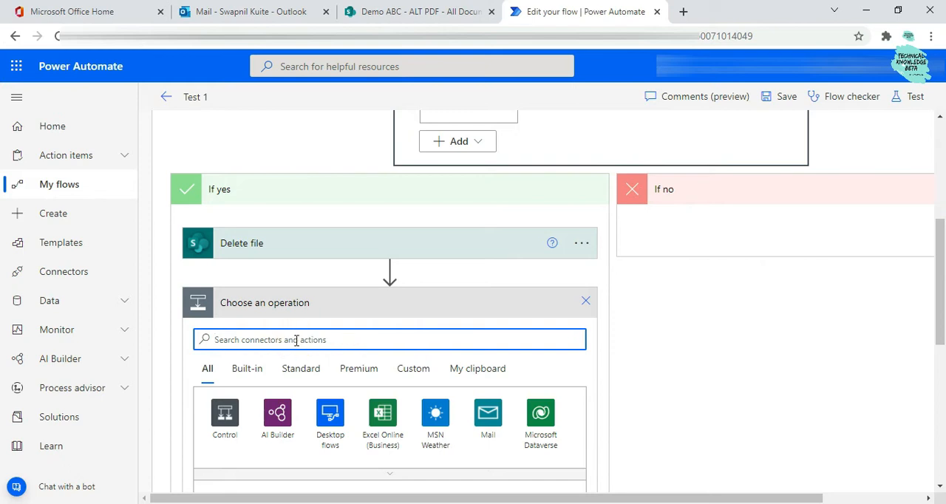
{"action": "type", "text": "office"}
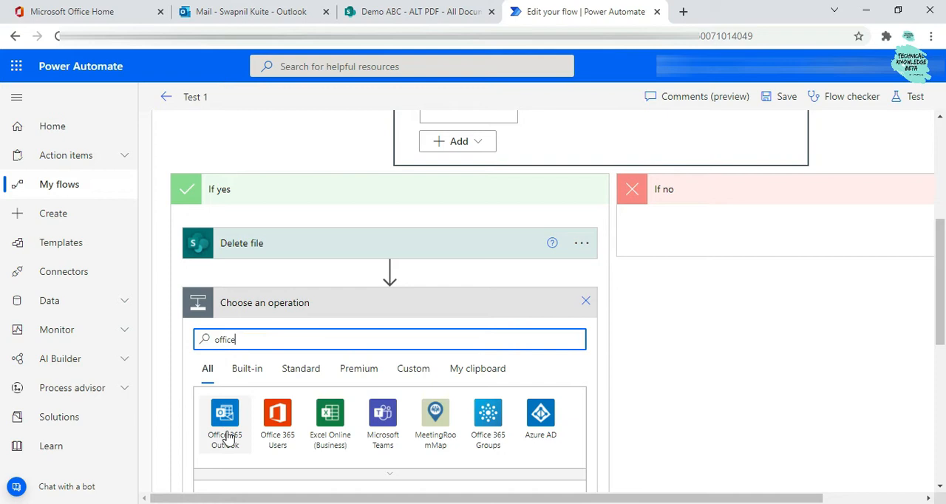
{"action": "mouse_move", "coordinate": [536, 443]}
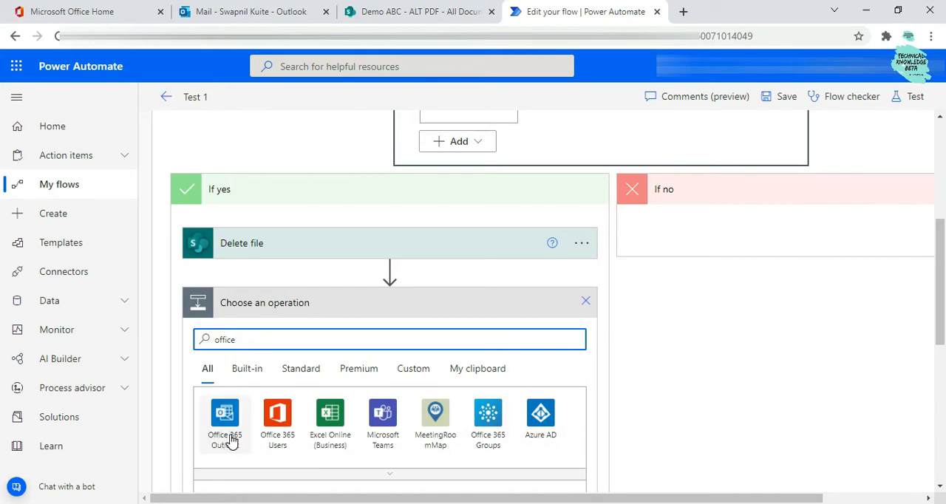
{"action": "left_click", "coordinate": [224, 416]}
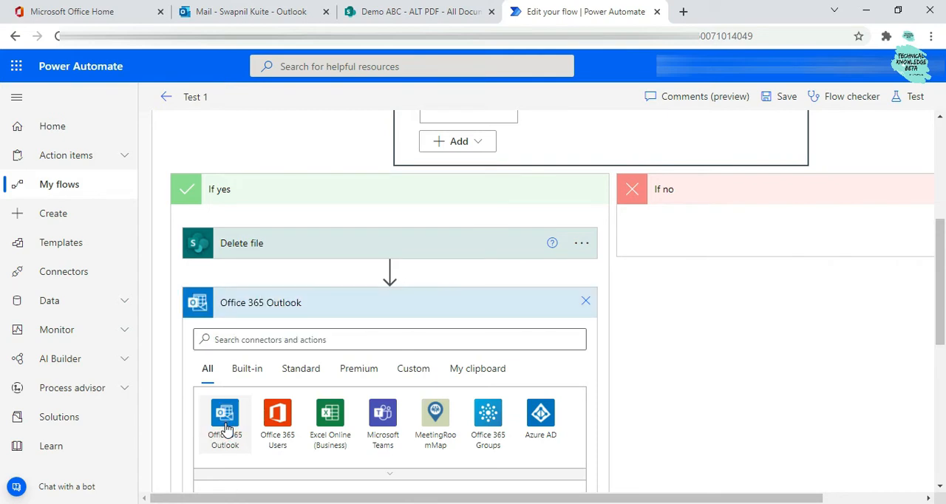
{"action": "left_click", "coordinate": [224, 417]}
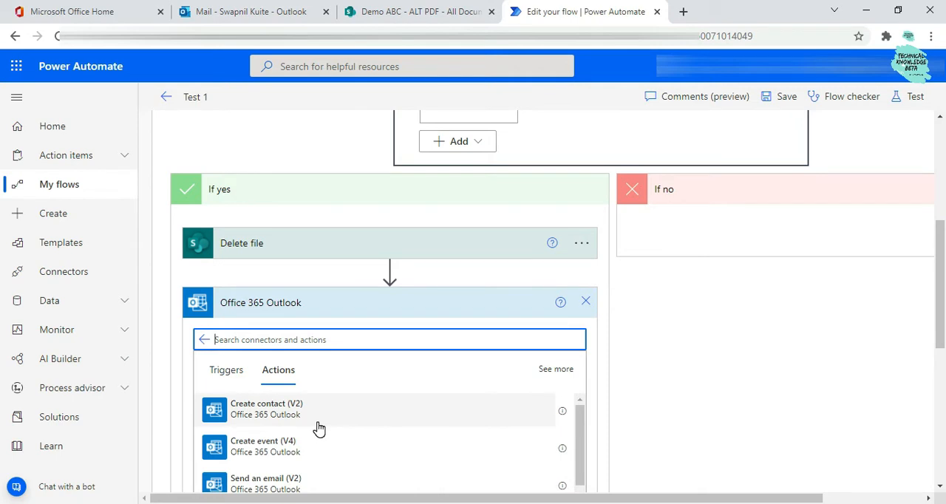
{"action": "scroll", "scroll_direction": "down", "scroll_amount": 3}
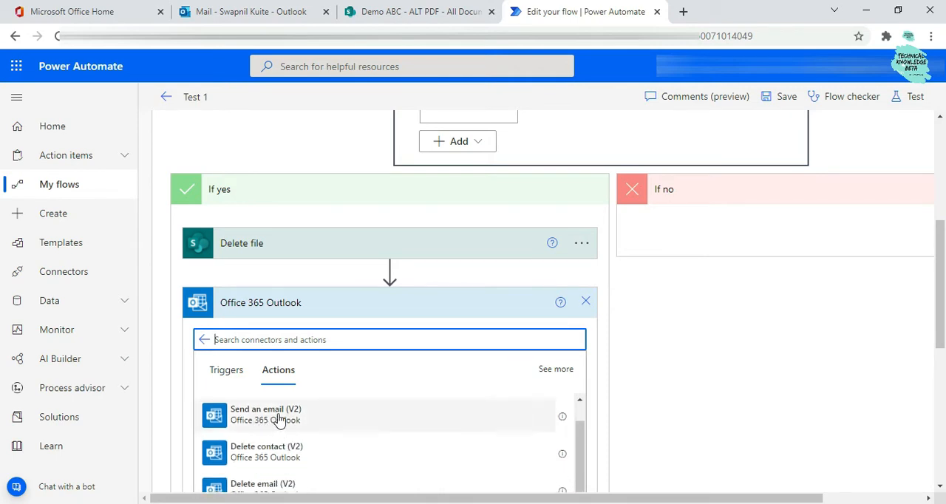
{"action": "left_click", "coordinate": [287, 417]}
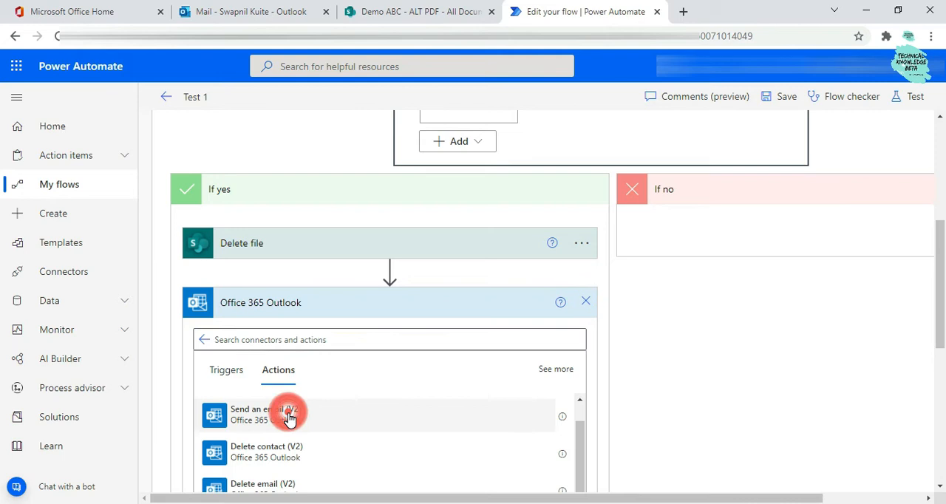
{"action": "left_click", "coordinate": [288, 414]}
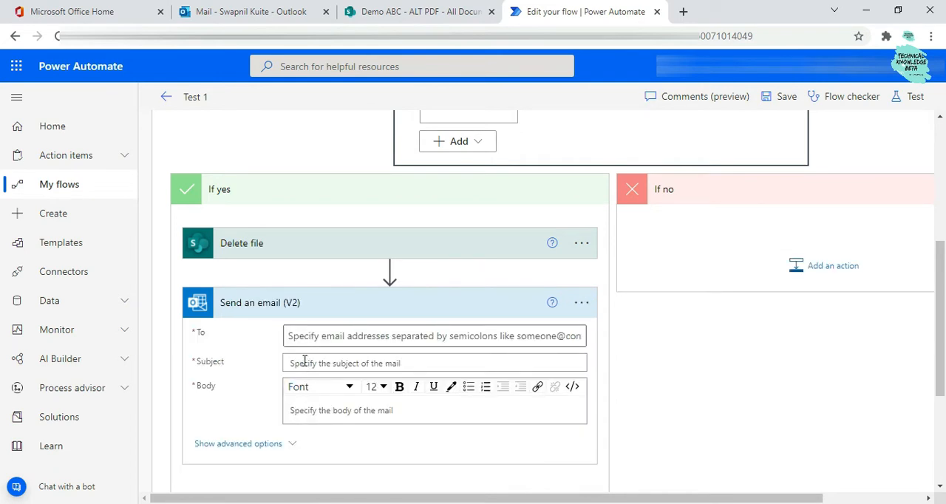
{"action": "left_click", "coordinate": [434, 336]}
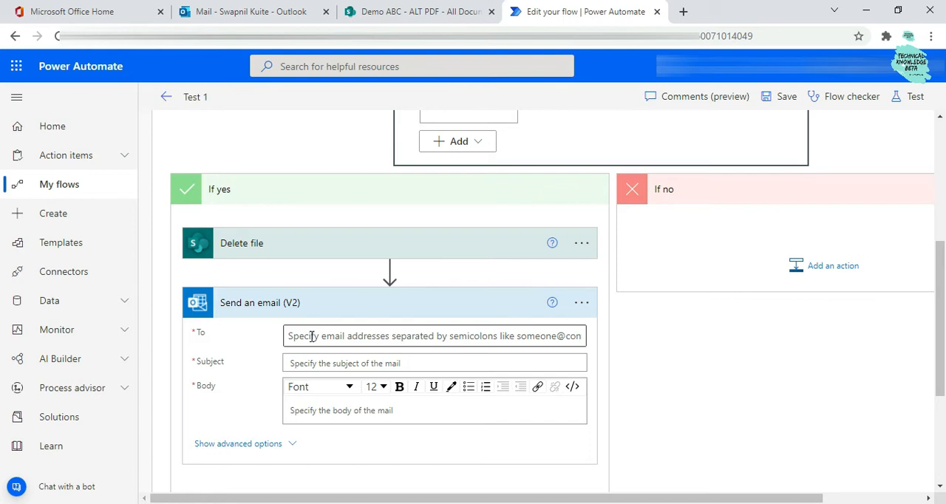
{"action": "left_click", "coordinate": [434, 337]}
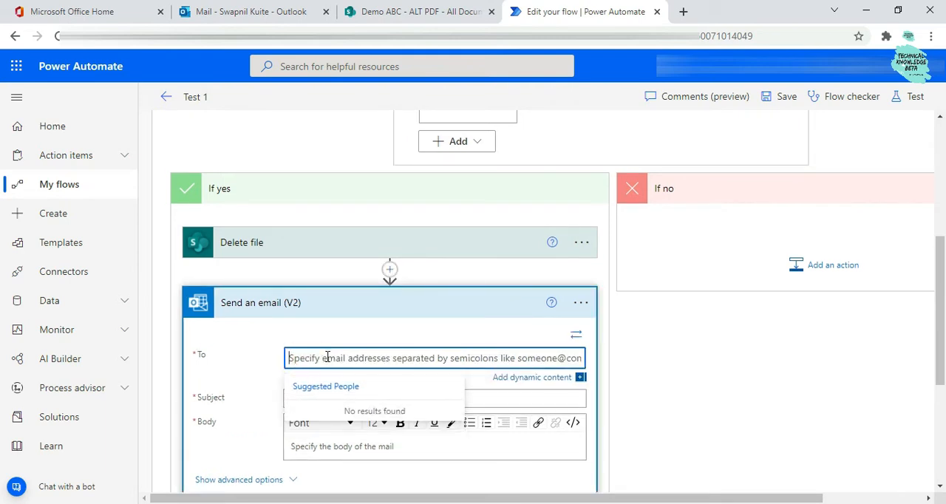
{"action": "type", "text": "s"}
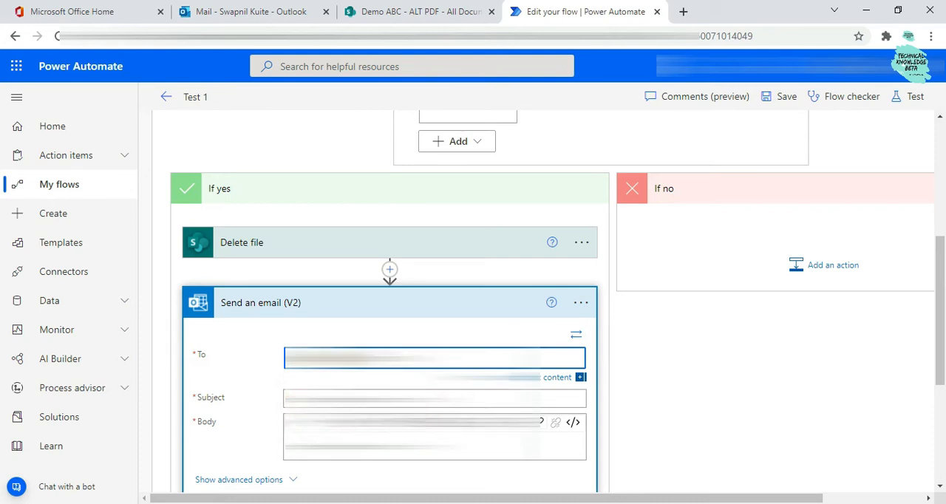
{"action": "left_click", "coordinate": [434, 397]}
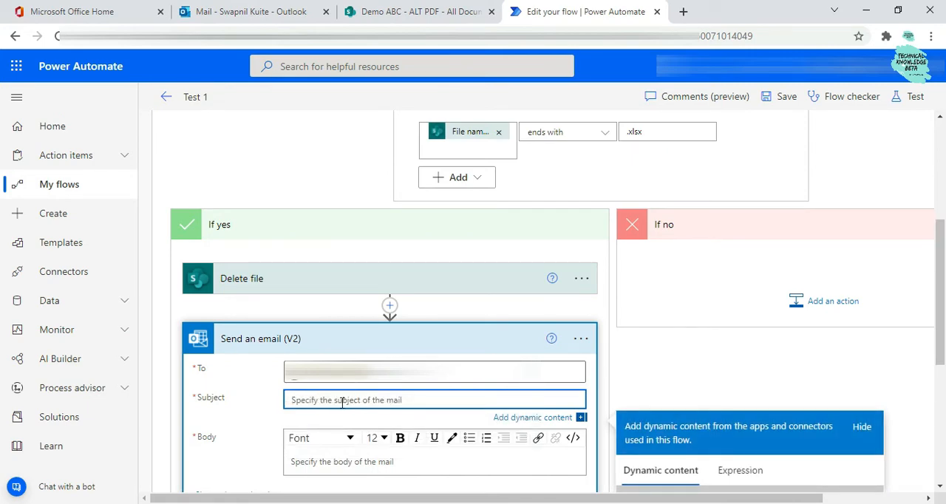
{"action": "type", "text": "File Deletion"}
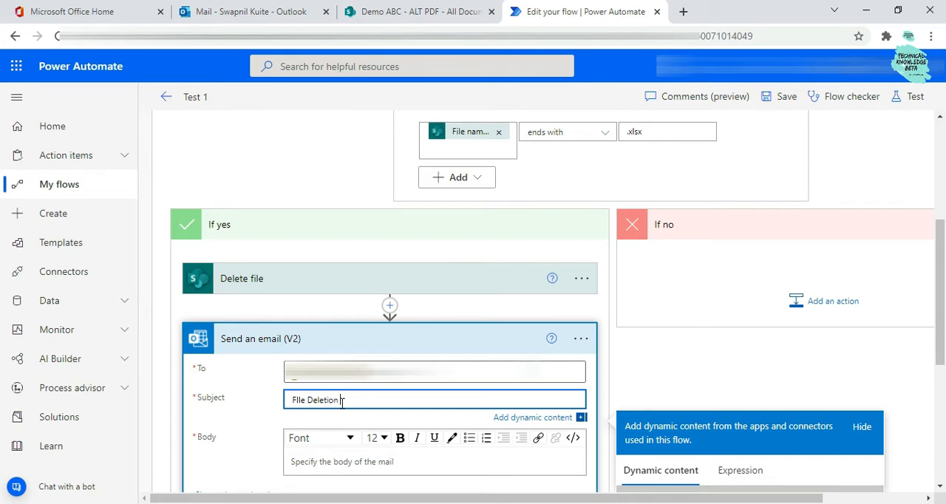
{"action": "type", "text": "info"}
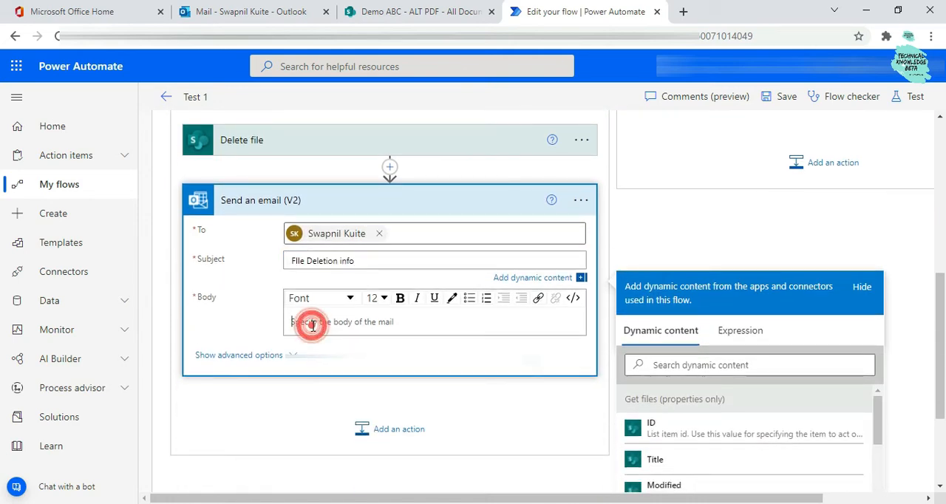
Write the body: 'Hi Swapnil, Flow Ran Sucessful, File has been deleted. Thanks, Swapnil'.
{"action": "type", "text": "Hi Swapnil,"}
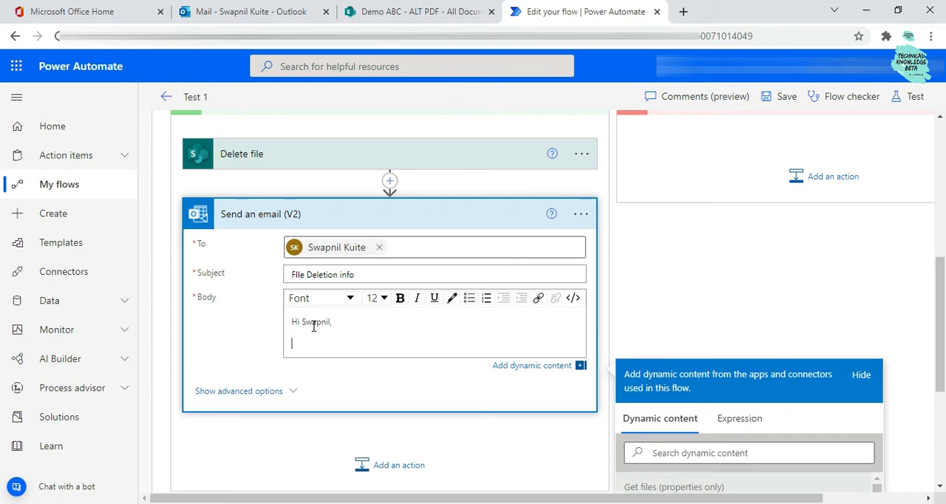
{"action": "type", "text": "Flow Ran"}
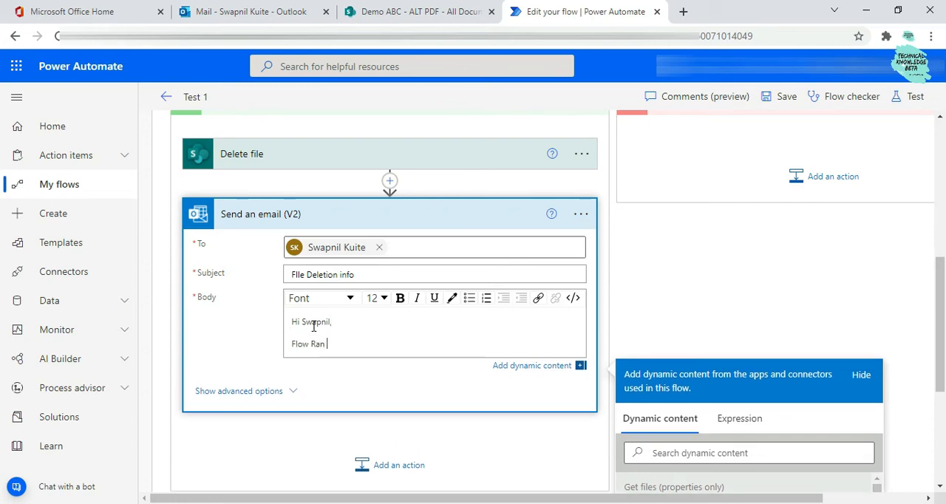
{"action": "type", "text": "Sucessfully,"}
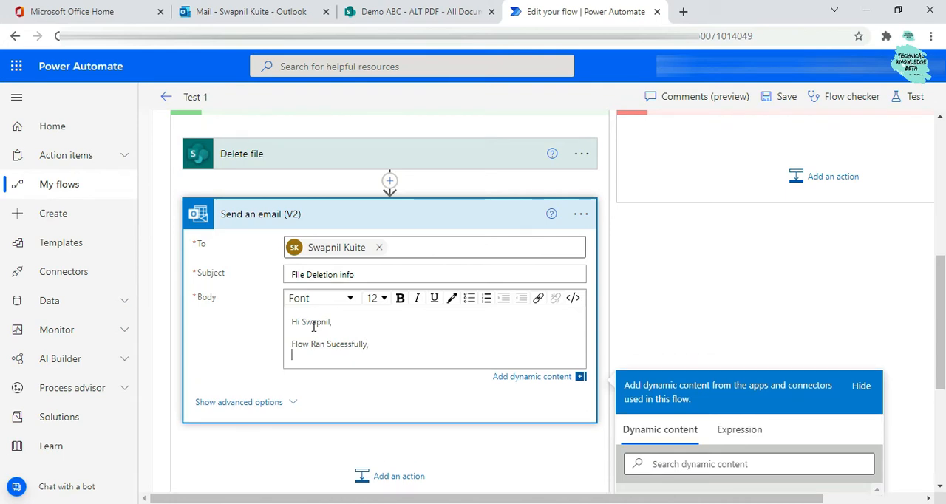
{"action": "type", "text": "F"}
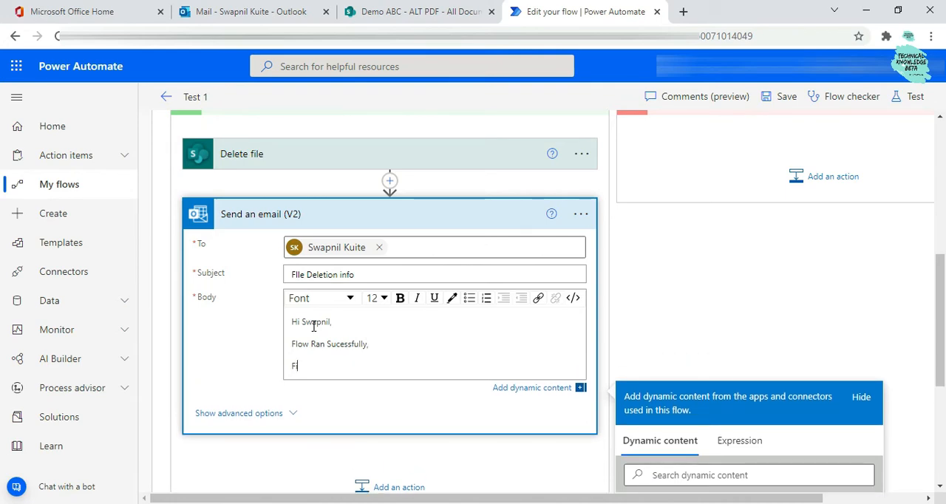
{"action": "type", "text": "iles"}
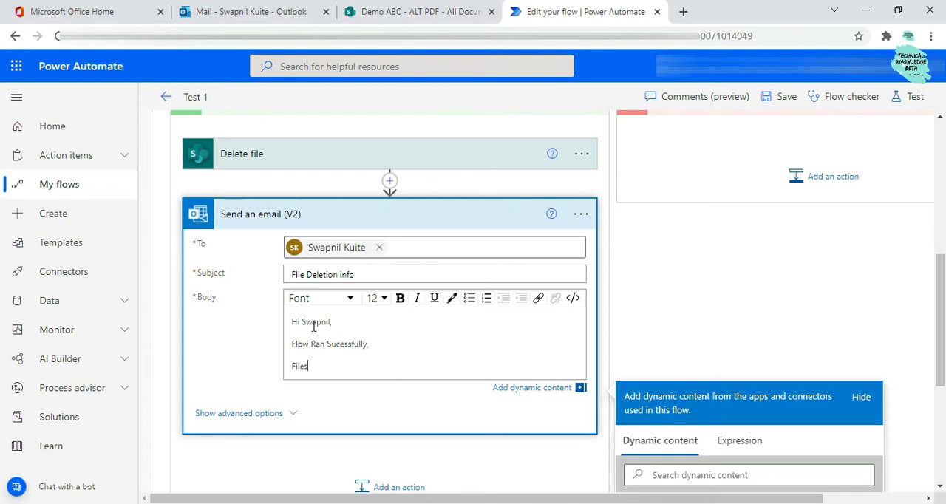
{"action": "type", "text": "File has been"}
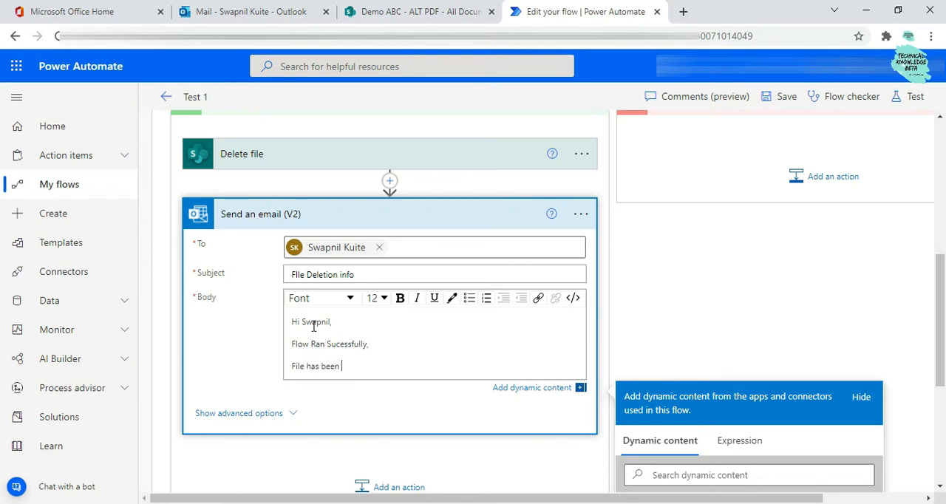
{"action": "type", "text": "deleted."}
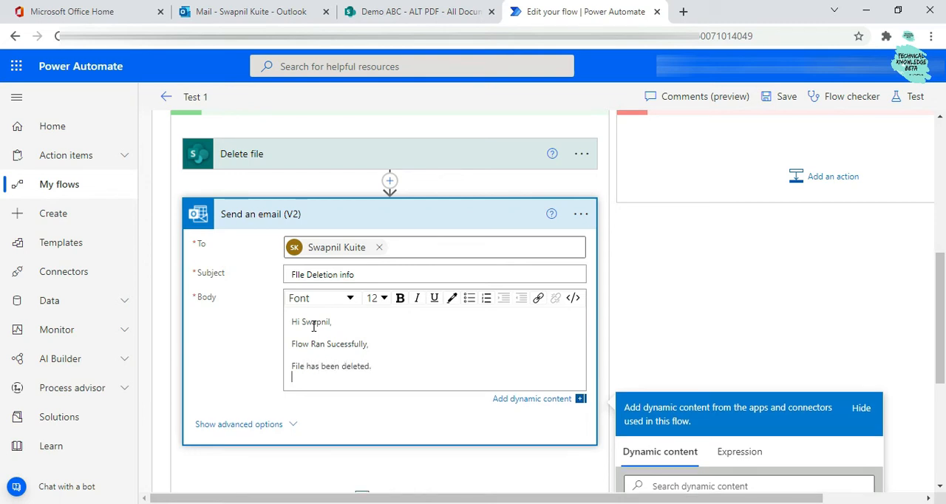
{"action": "type", "text": "Thanks,"}
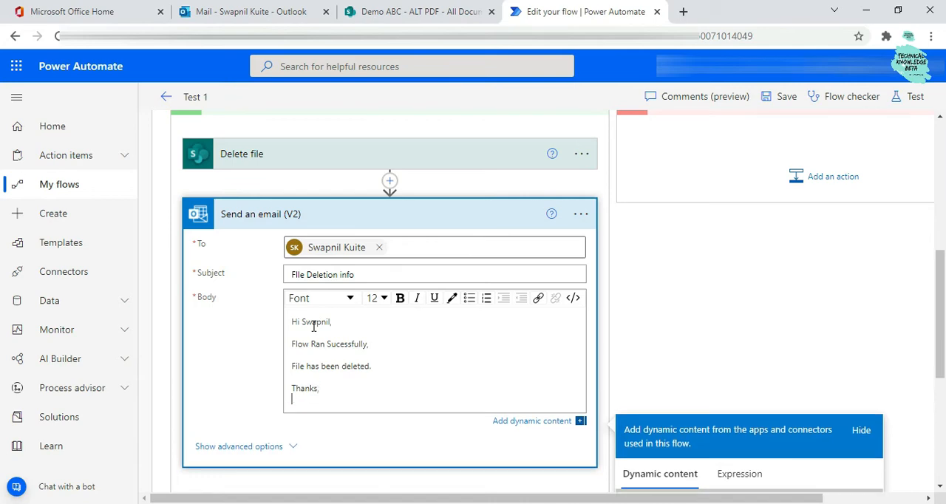
{"action": "type", "text": "Swapnil"}
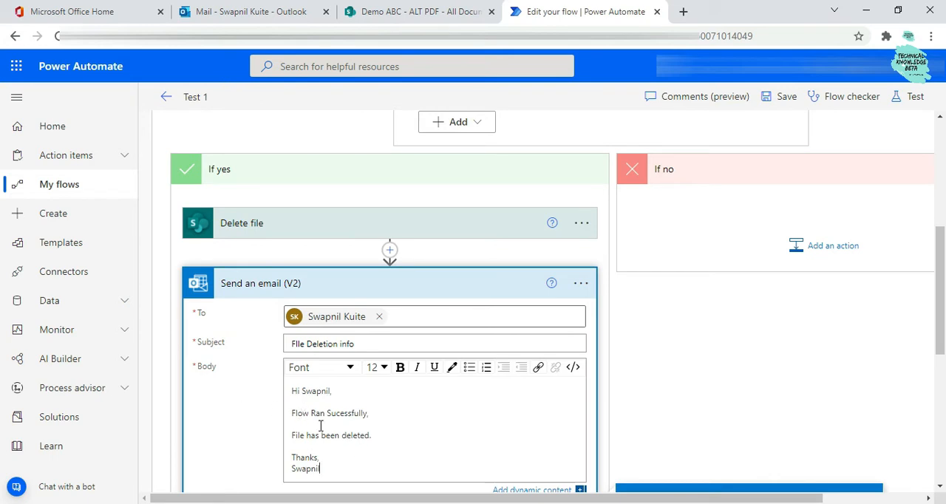
{"action": "mouse_move", "coordinate": [692, 227]}
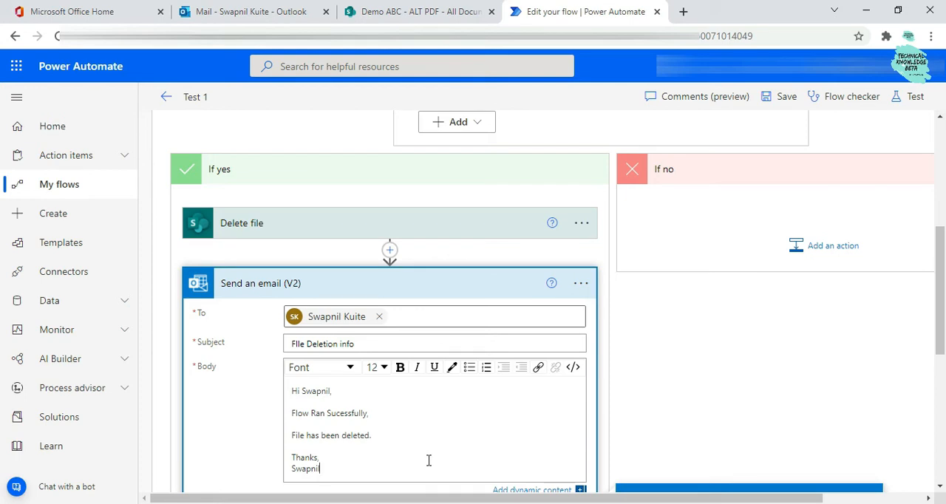
{"action": "mouse_move", "coordinate": [425, 455]}
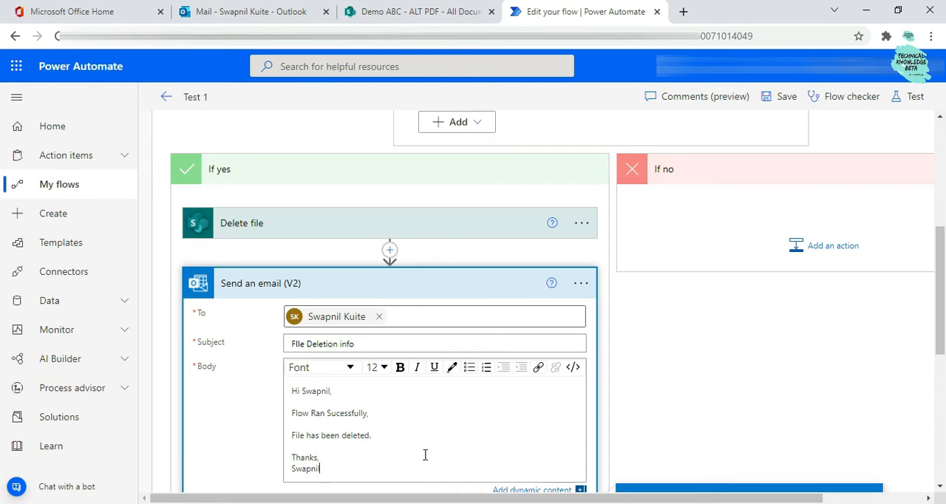
{"action": "mouse_move", "coordinate": [828, 304]}
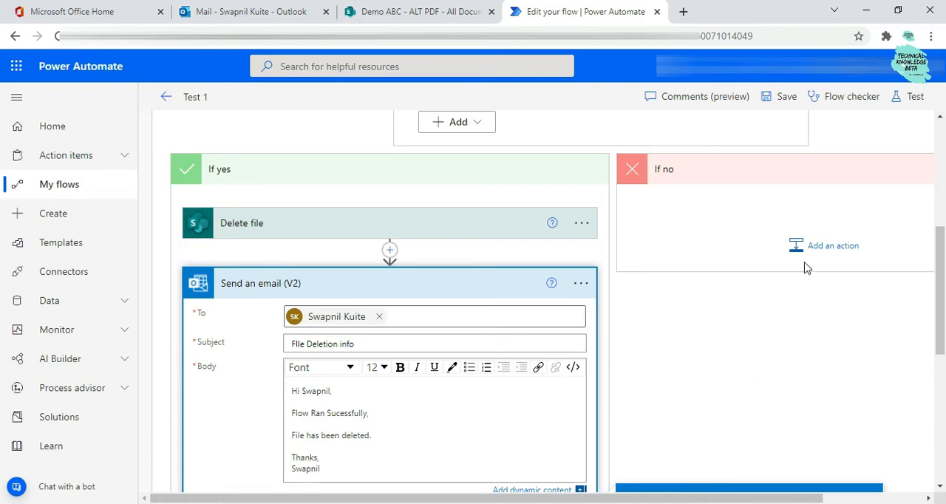
Add an Office 365 Outlook Send an email (V2) action to the If no branch.
{"action": "left_click", "coordinate": [834, 245]}
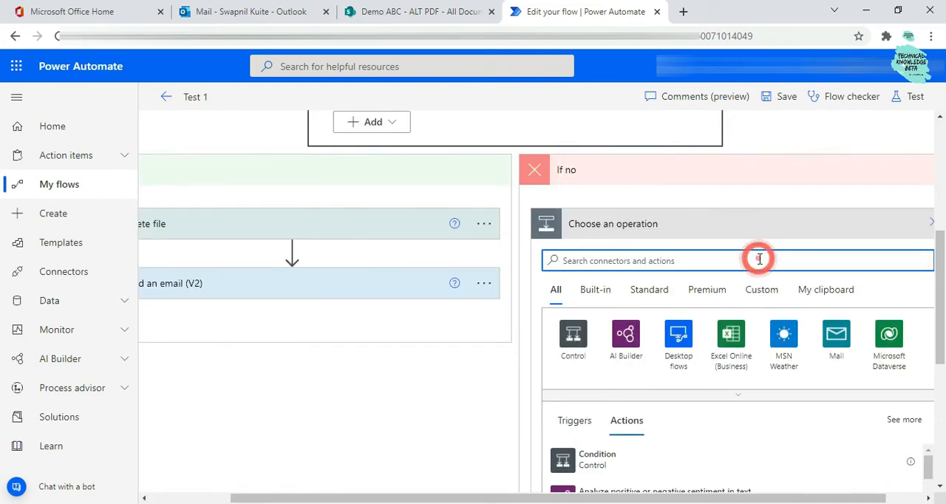
{"action": "left_click", "coordinate": [760, 260]}
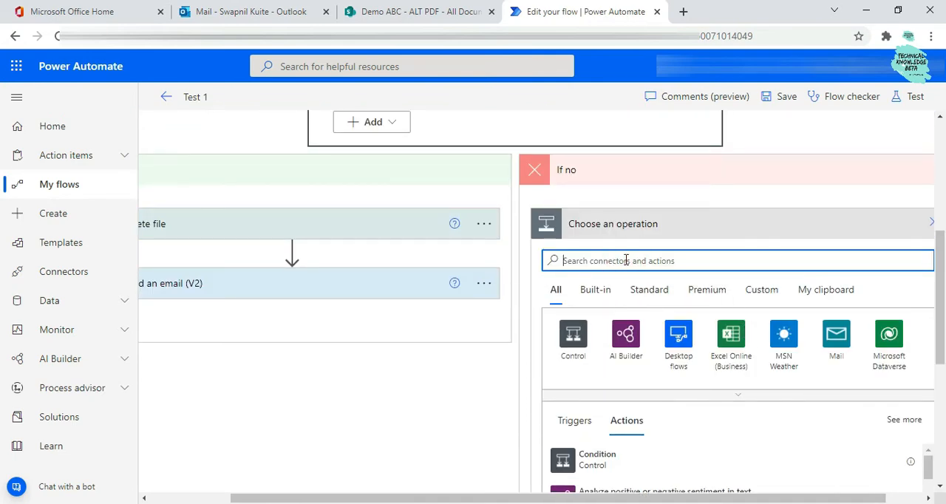
{"action": "type", "text": "office"}
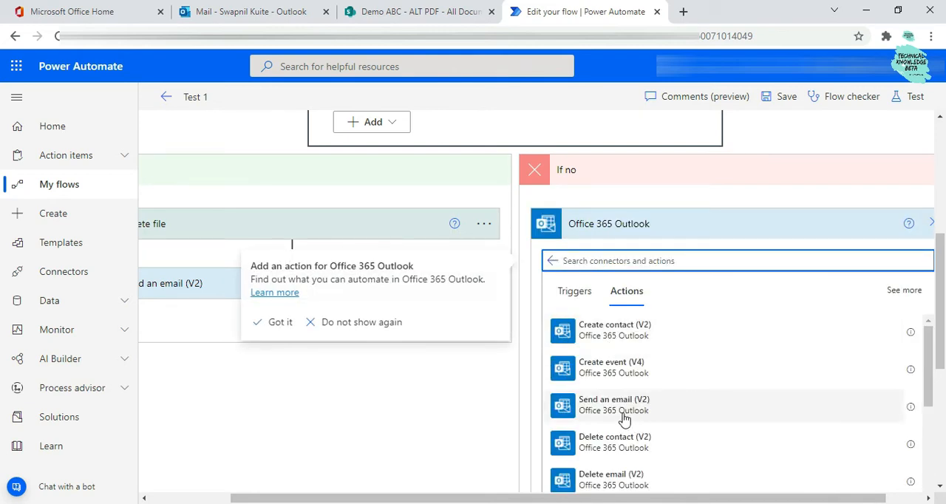
{"action": "left_click", "coordinate": [615, 404]}
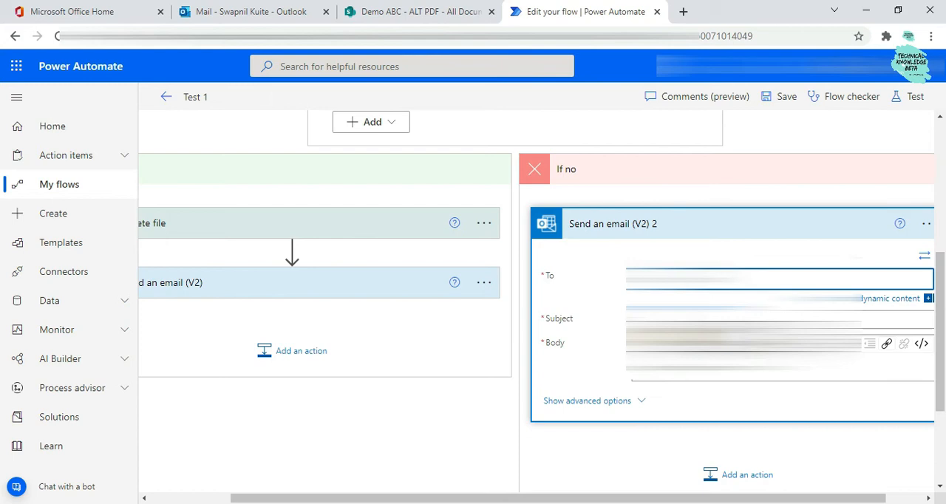
Write the If no email body 'Flow Ran sucessfully, but files not deleted. Thanks,' under subject Files Details.
{"action": "left_click", "coordinate": [677, 321]}
{"action": "type", "text": "F"}
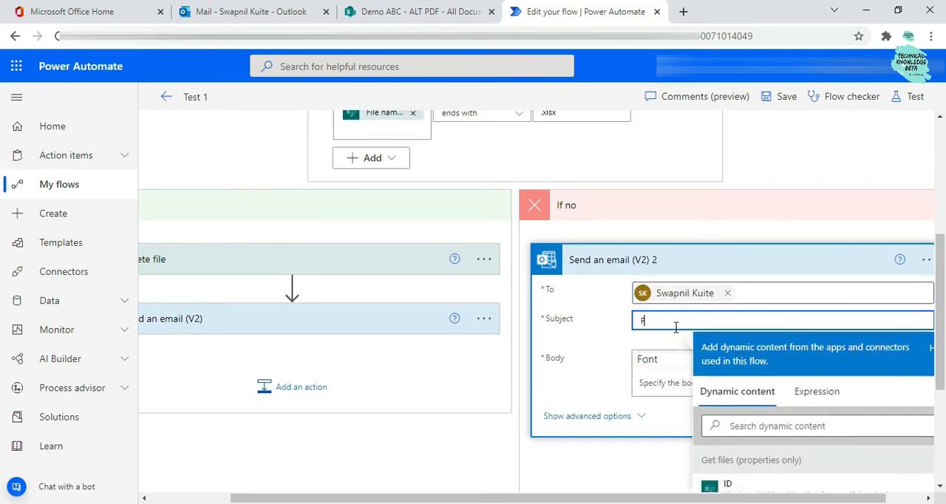
{"action": "type", "text": "iler"}
{"action": "left_click", "coordinate": [783, 374]}
{"action": "type", "text": "Hi Swapnil,"}
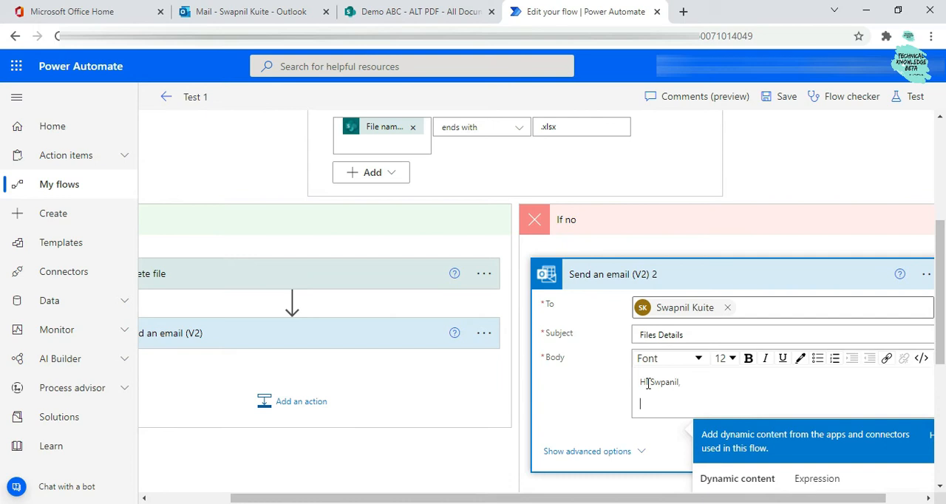
{"action": "type", "text": "Flow i"}
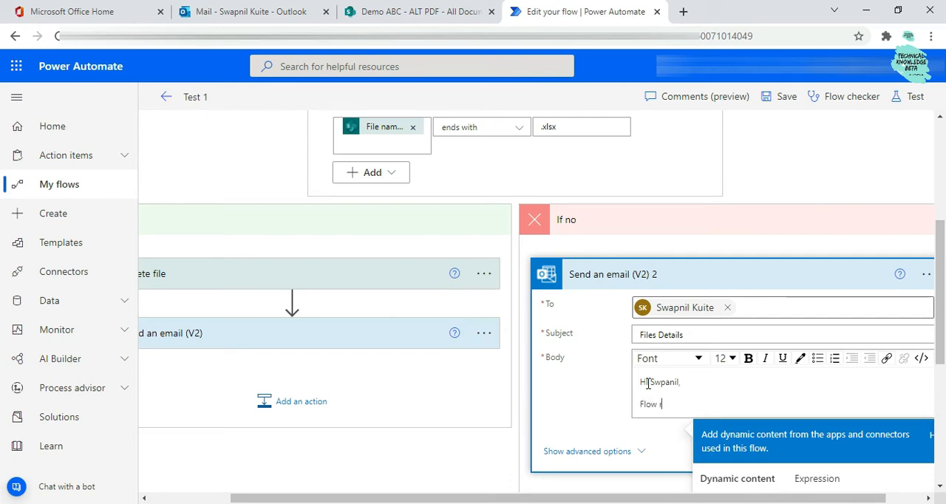
{"action": "type", "text": "Ran s"}
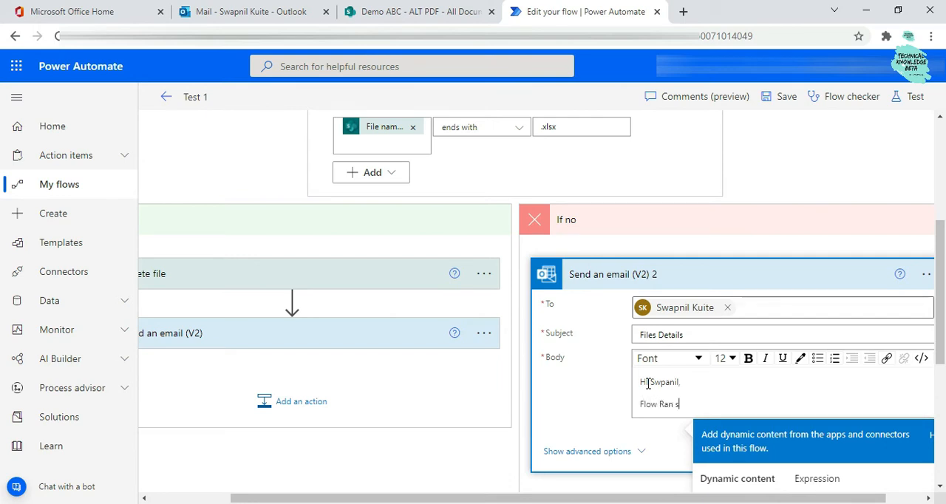
{"action": "type", "text": "ucessfully"}
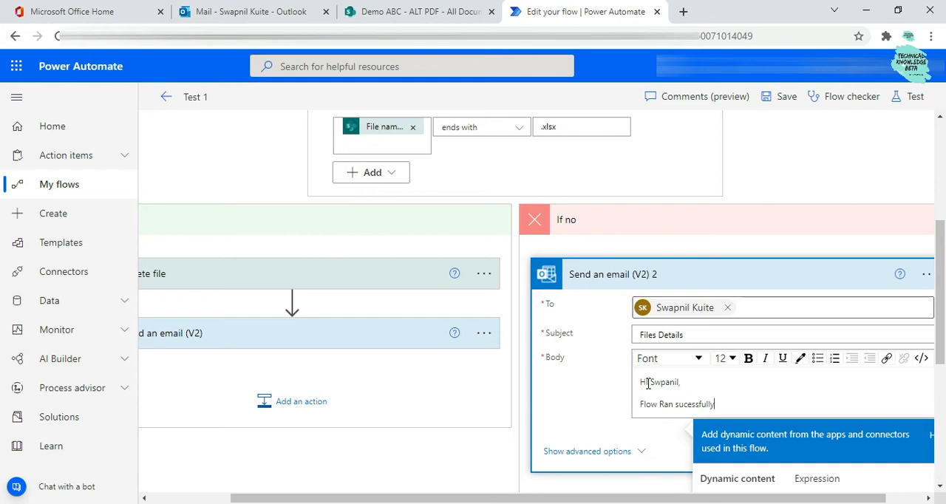
{"action": "type", "text": ", bit"}
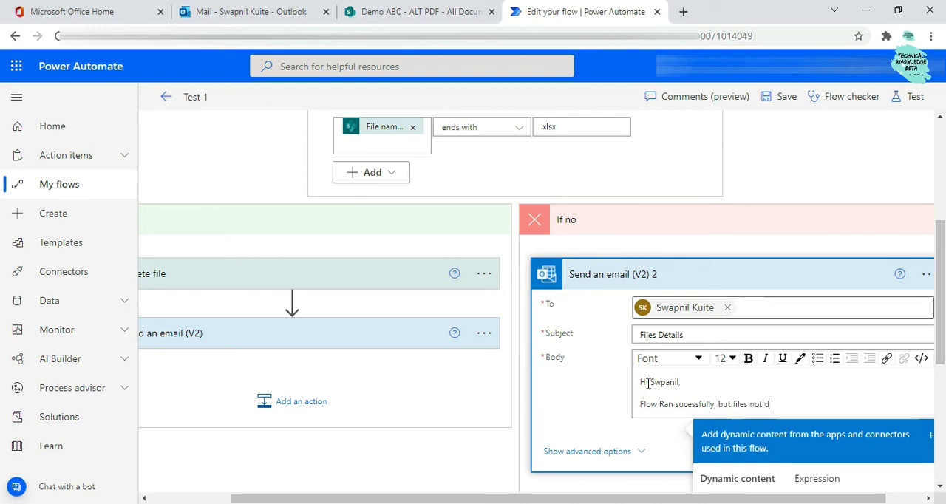
{"action": "type", "text": "eleted"}
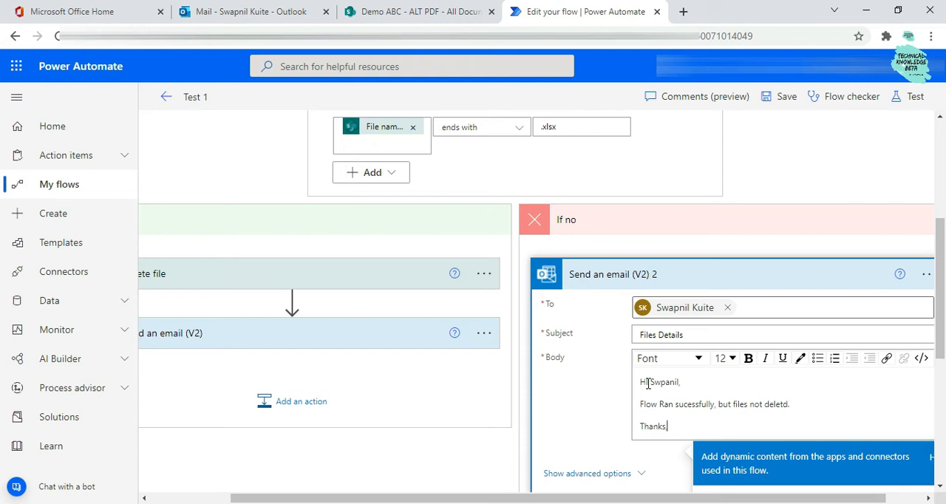
{"action": "type", "text": "Swap"}
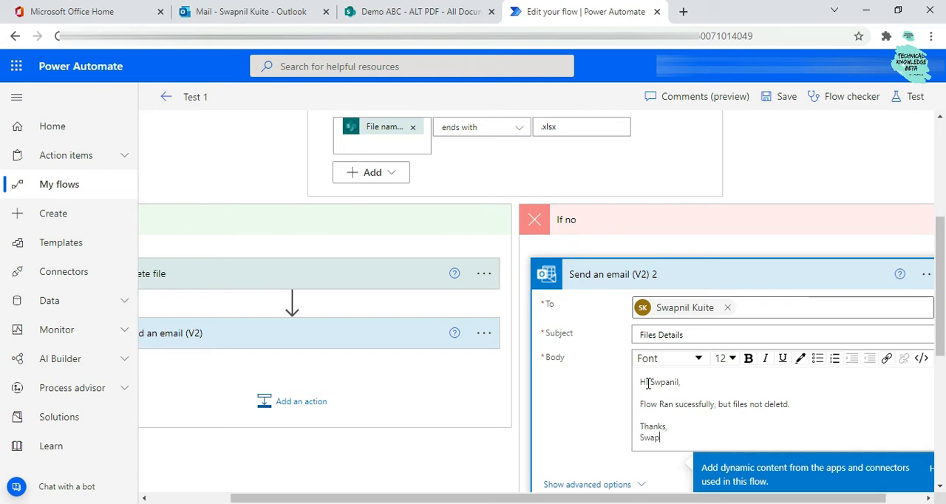
{"action": "key", "text": "BackSpace"}
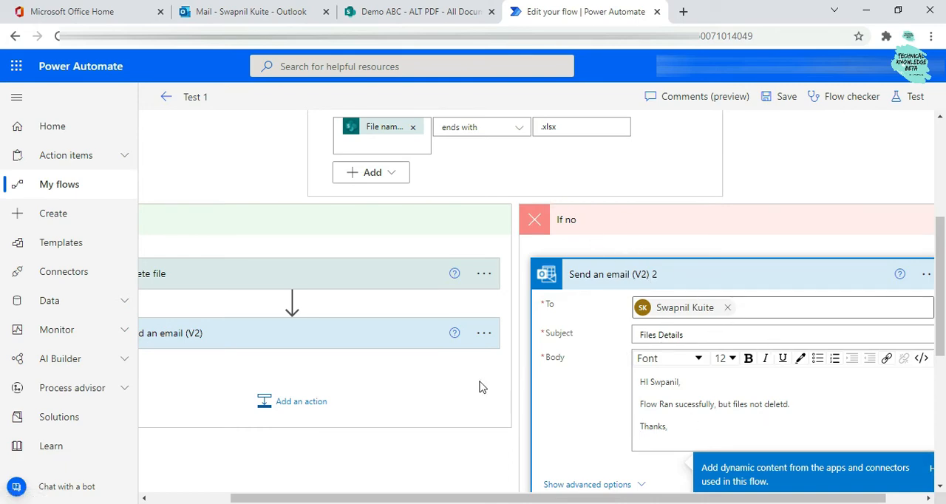
{"action": "left_click", "coordinate": [178, 334]}
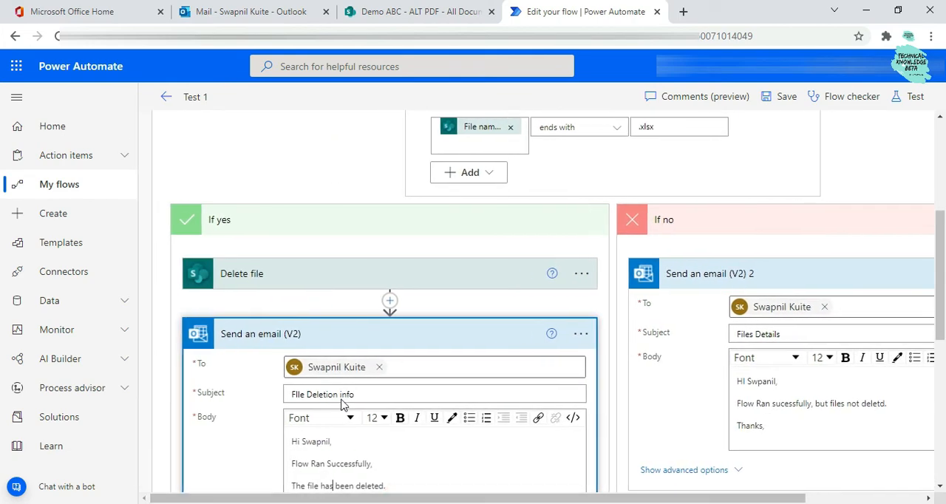
{"action": "mouse_move", "coordinate": [330, 337]}
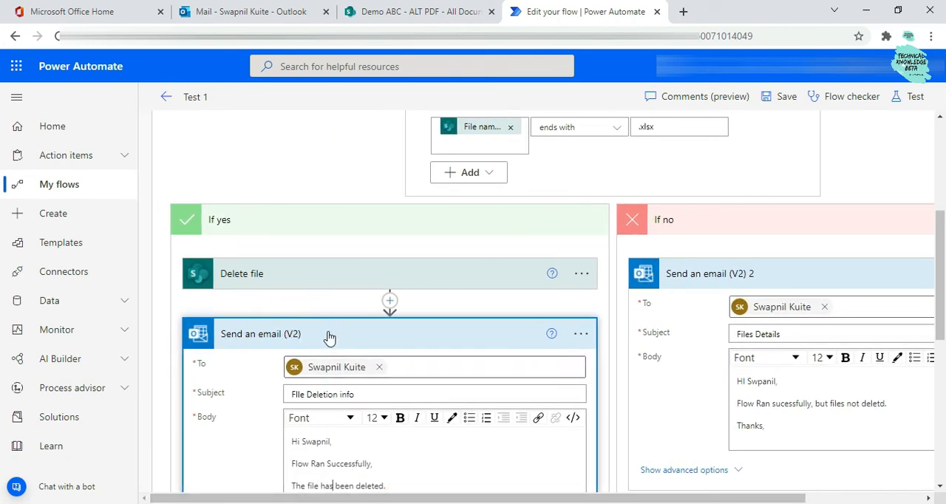
{"action": "mouse_move", "coordinate": [440, 499]}
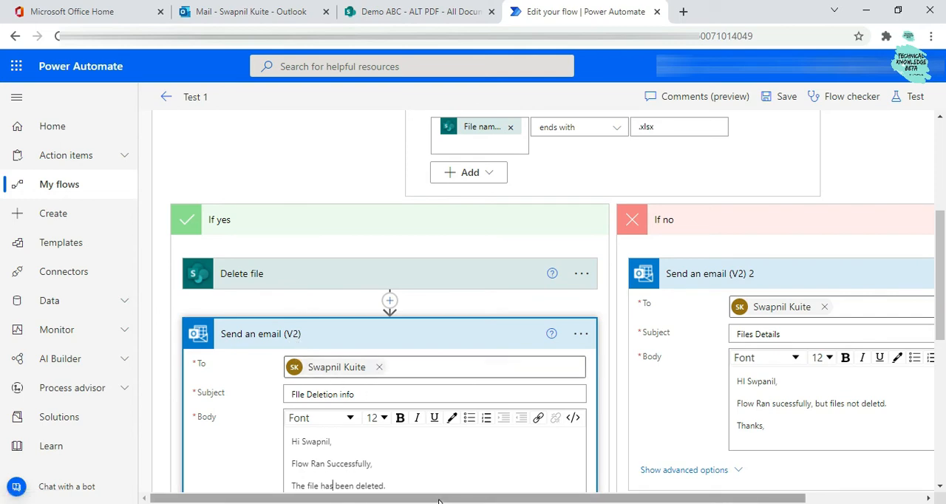
Review both condition branches and save the flow.
{"action": "scroll", "scroll_direction": "right", "scroll_amount": 3}
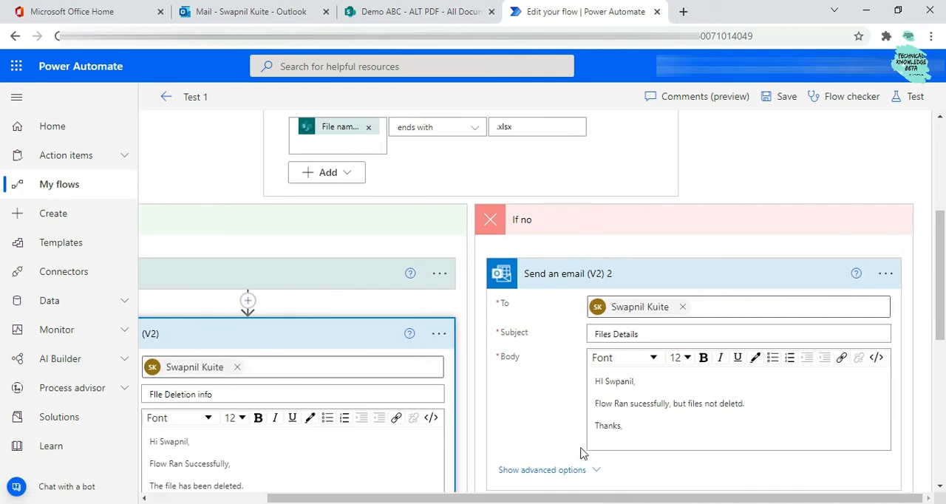
{"action": "scroll", "scroll_direction": "down", "scroll_amount": 3}
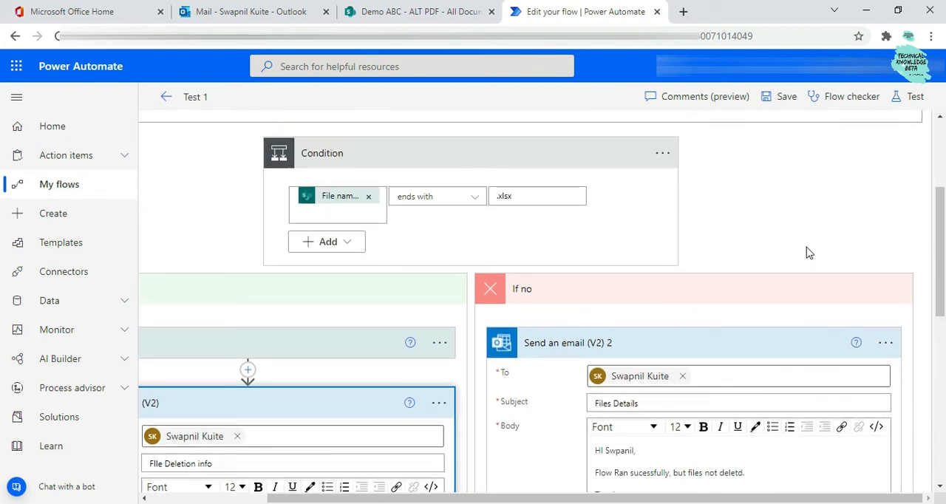
{"action": "left_click", "coordinate": [768, 96]}
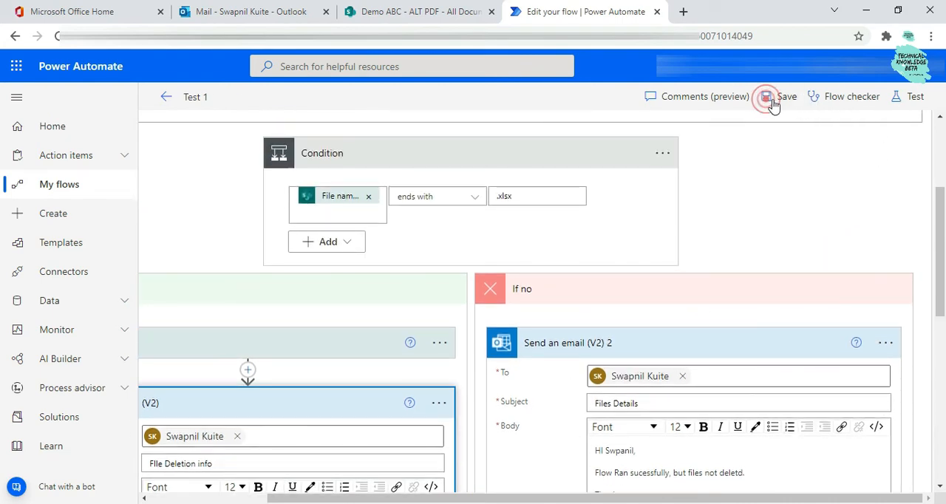
{"action": "left_click", "coordinate": [769, 96]}
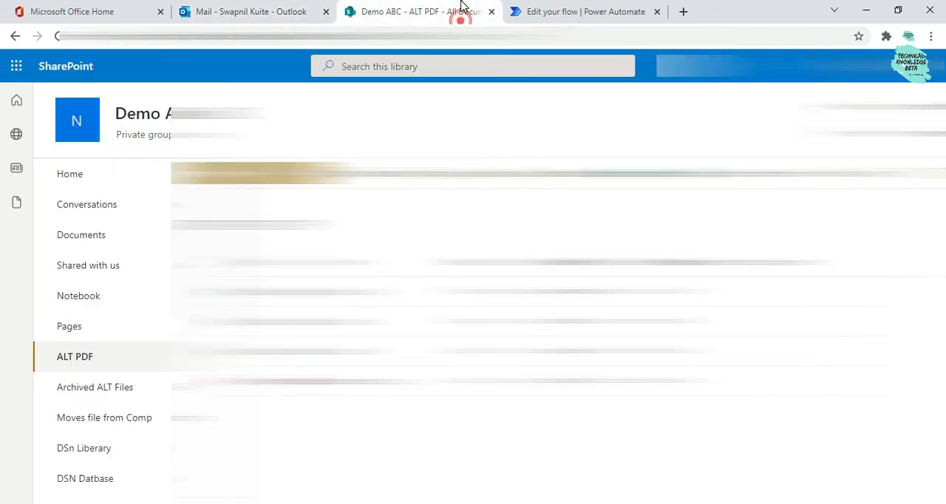
Run a manual test of the saved flow and dismiss the run-started confirmation.
{"action": "left_click", "coordinate": [583, 12]}
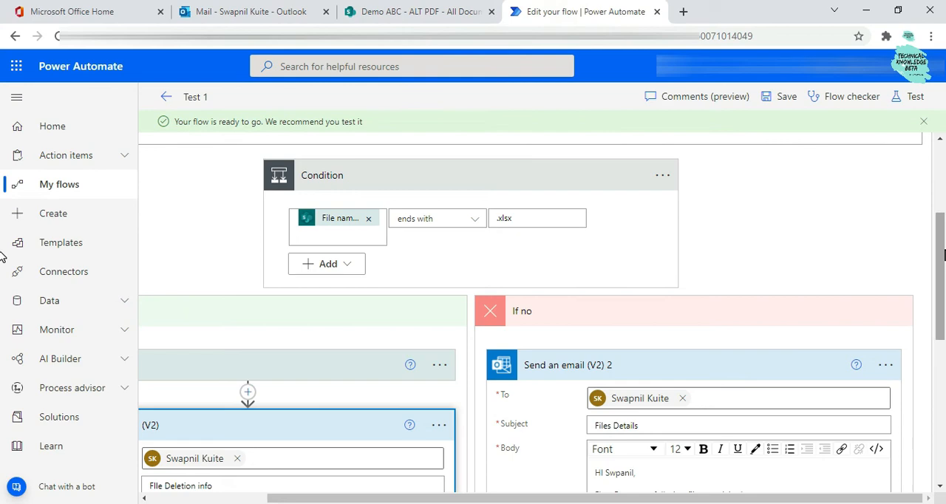
{"action": "left_click", "coordinate": [913, 98]}
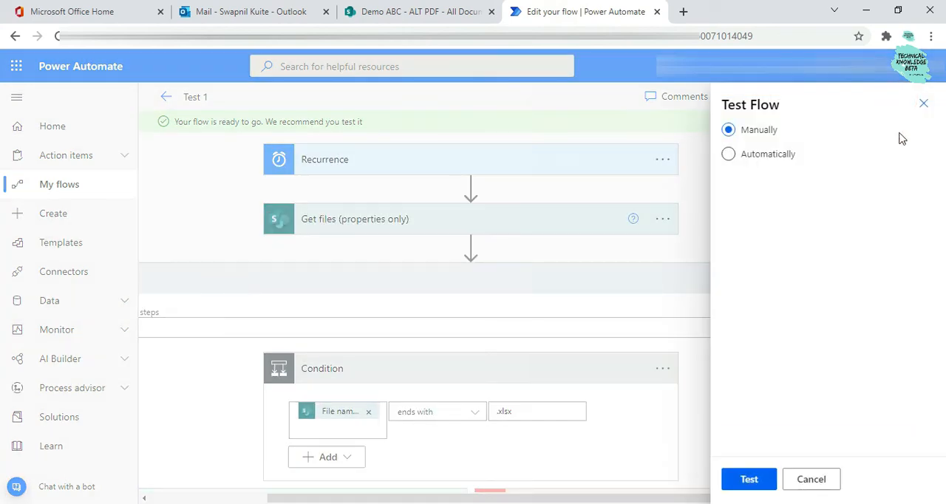
{"action": "left_click", "coordinate": [747, 478]}
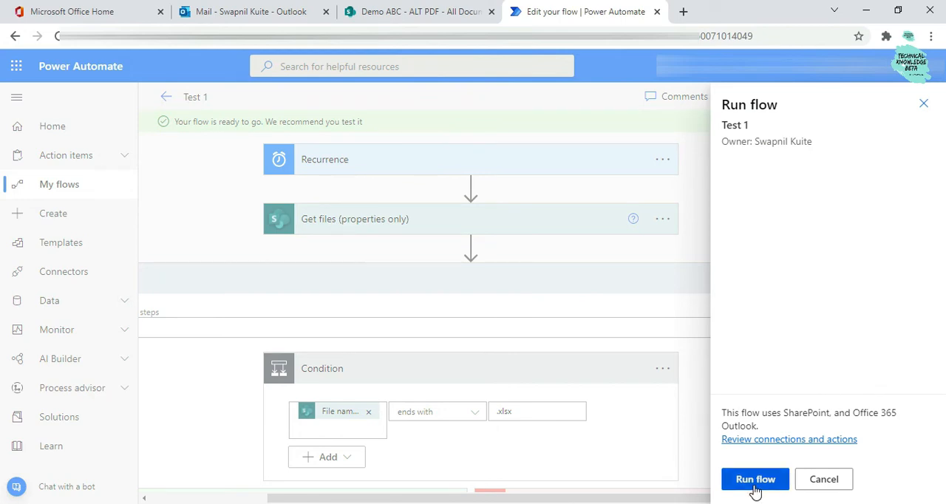
{"action": "left_click", "coordinate": [757, 479]}
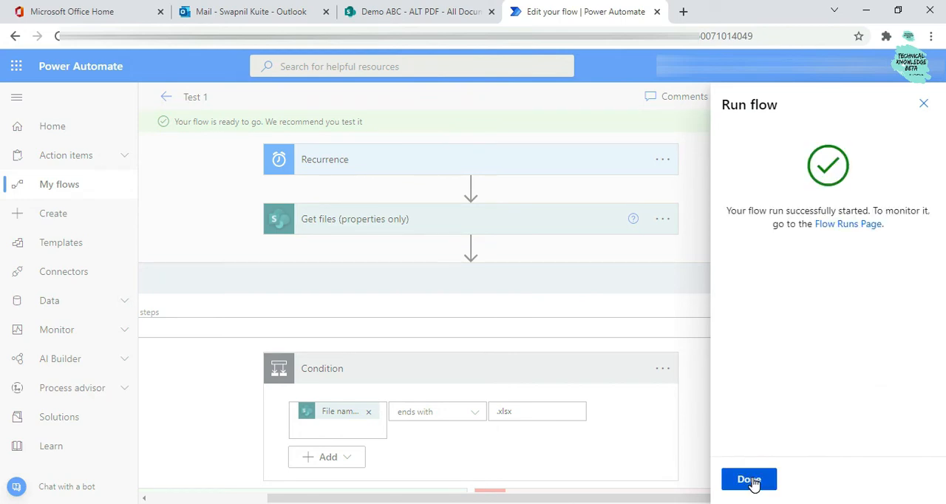
{"action": "left_click", "coordinate": [748, 479]}
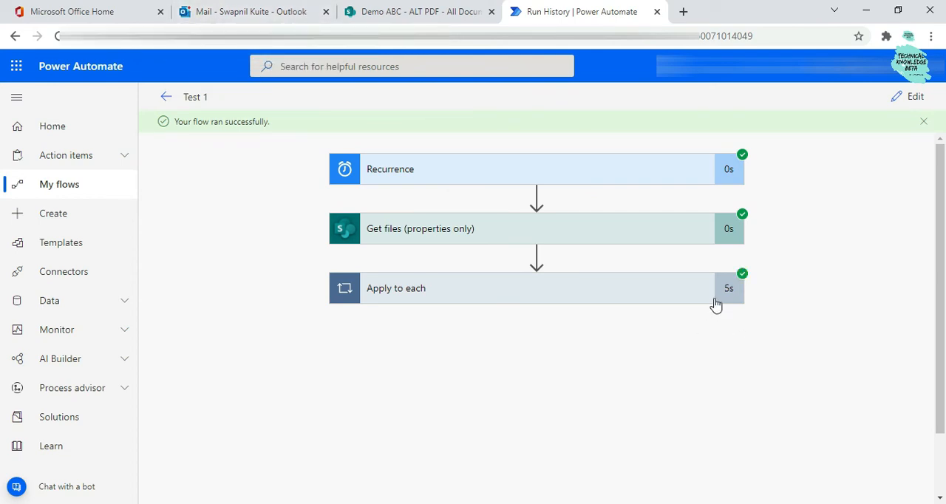
{"action": "mouse_move", "coordinate": [615, 306]}
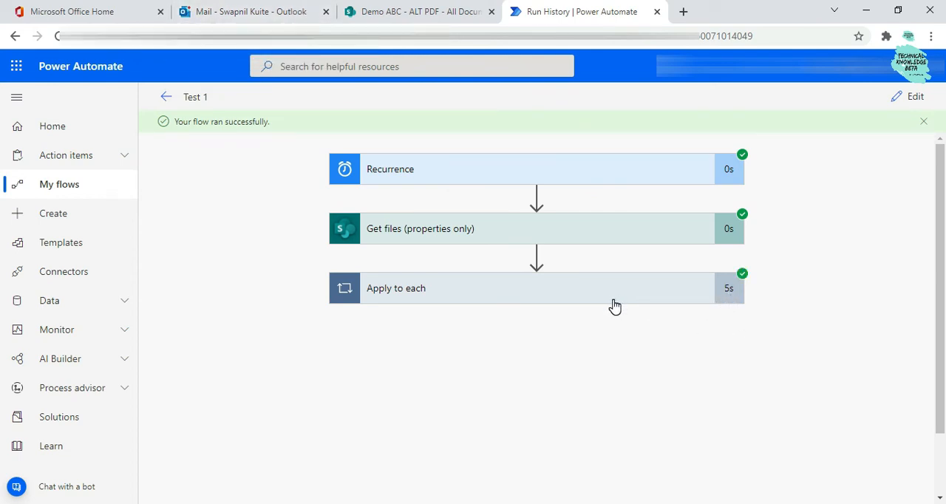
Switch to the Outlook inbox tab after confirming the run passed every step.
{"action": "left_click", "coordinate": [251, 12]}
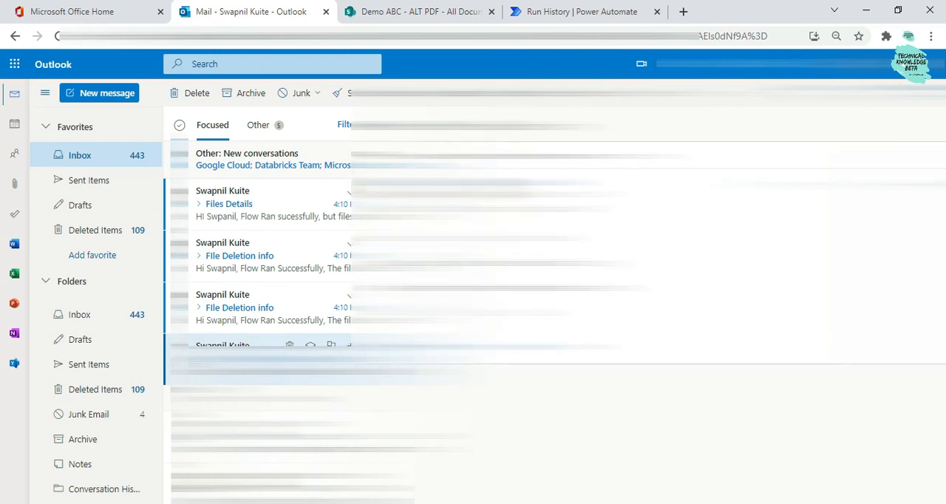
Read the File Deletion info email, then check the SharePoint library for the deleted files.
{"action": "left_click", "coordinate": [239, 254]}
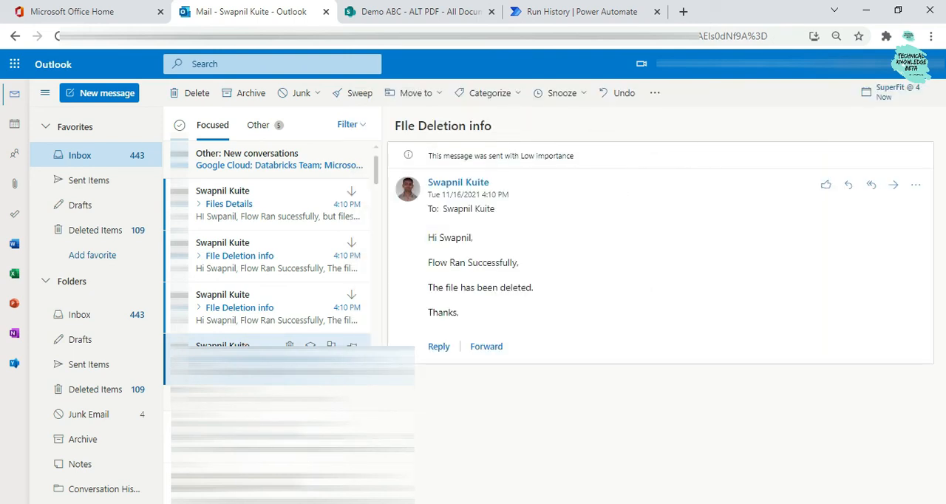
{"action": "mouse_move", "coordinate": [257, 198]}
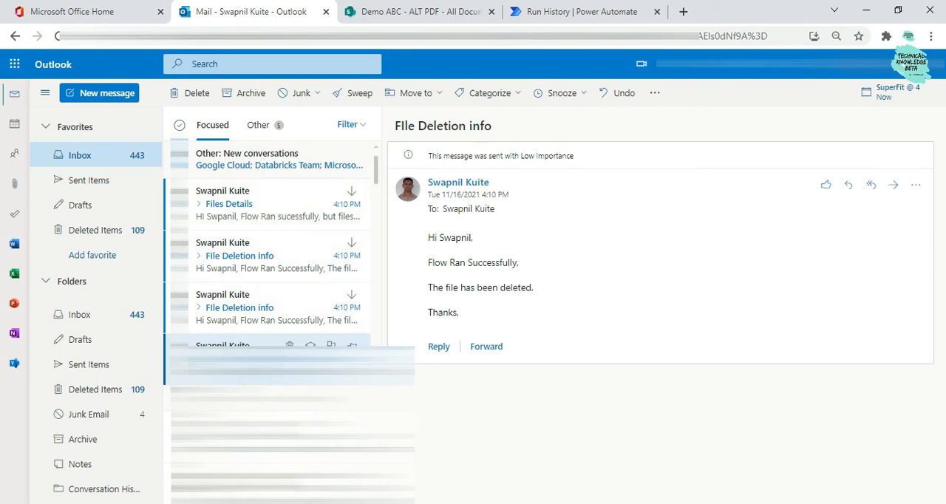
{"action": "left_click", "coordinate": [420, 12]}
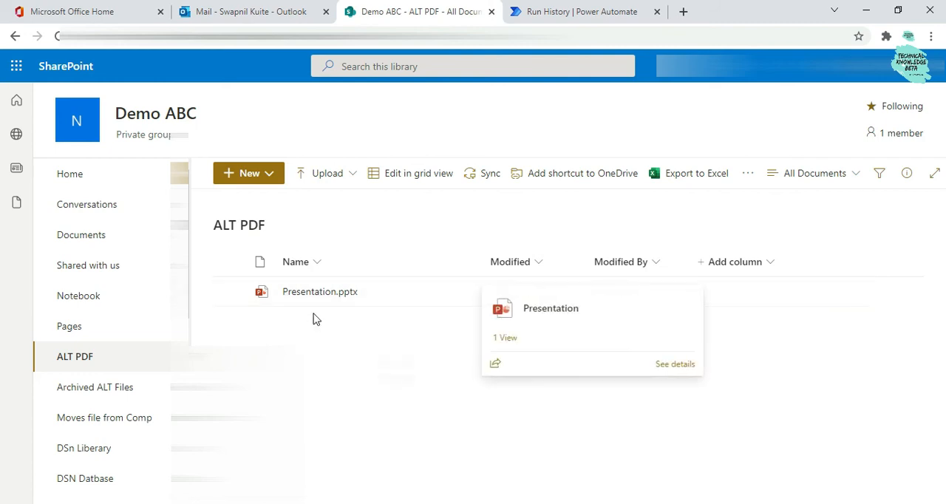
{"action": "mouse_move", "coordinate": [315, 319]}
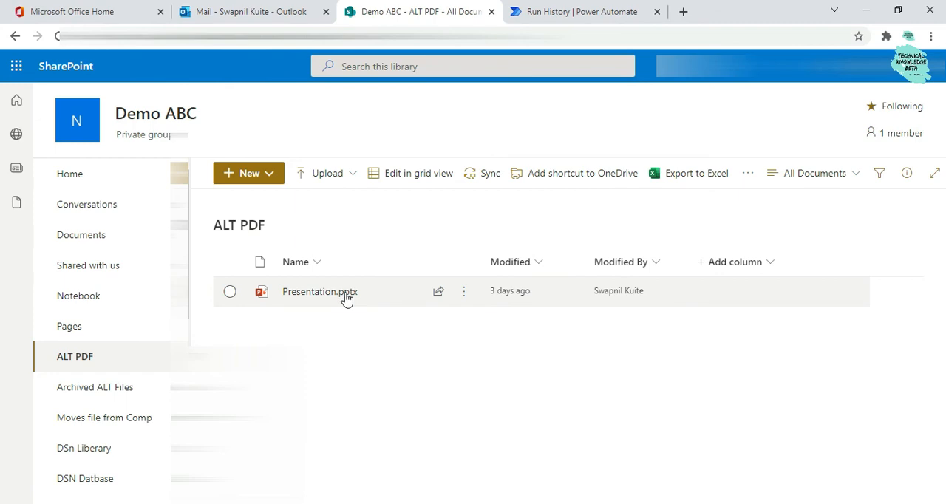
{"action": "mouse_move", "coordinate": [411, 141]}
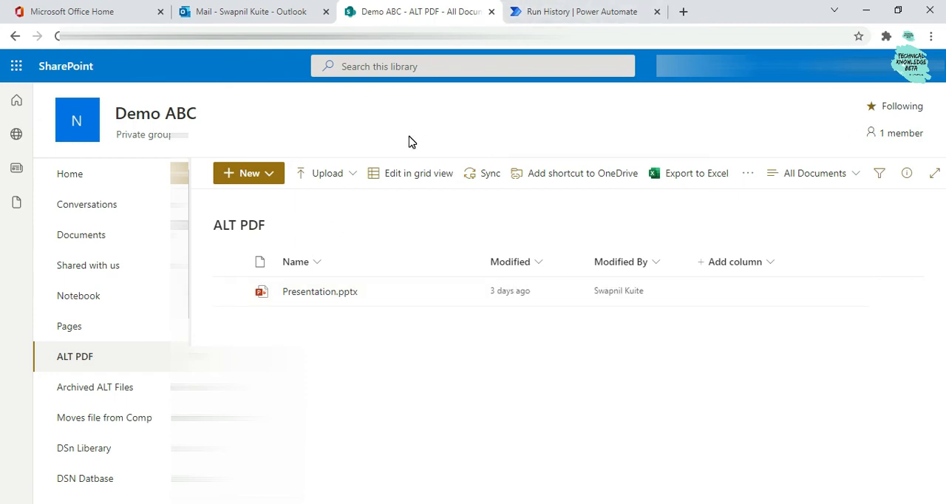
Return to the Outlook mailbox after confirming the library holds only Presentation.pptx.
{"action": "left_click", "coordinate": [248, 12]}
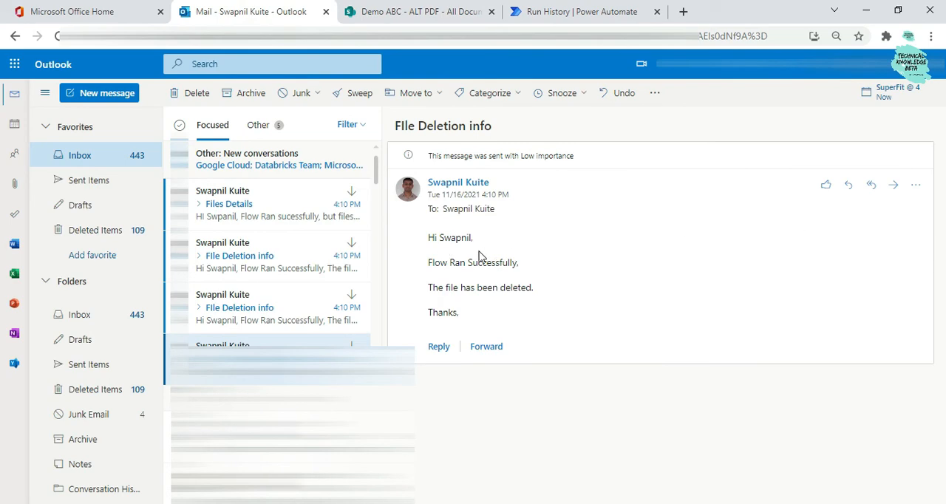
{"action": "mouse_move", "coordinate": [287, 312]}
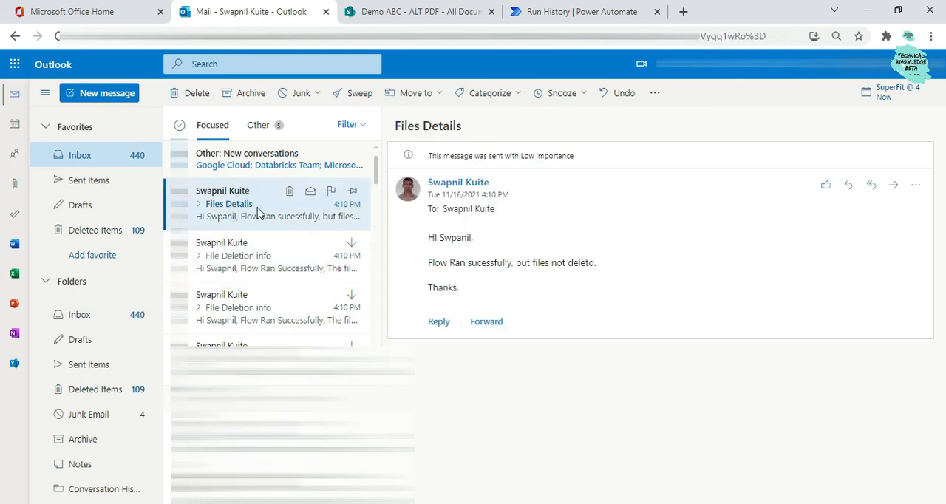
{"action": "mouse_move", "coordinate": [434, 263]}
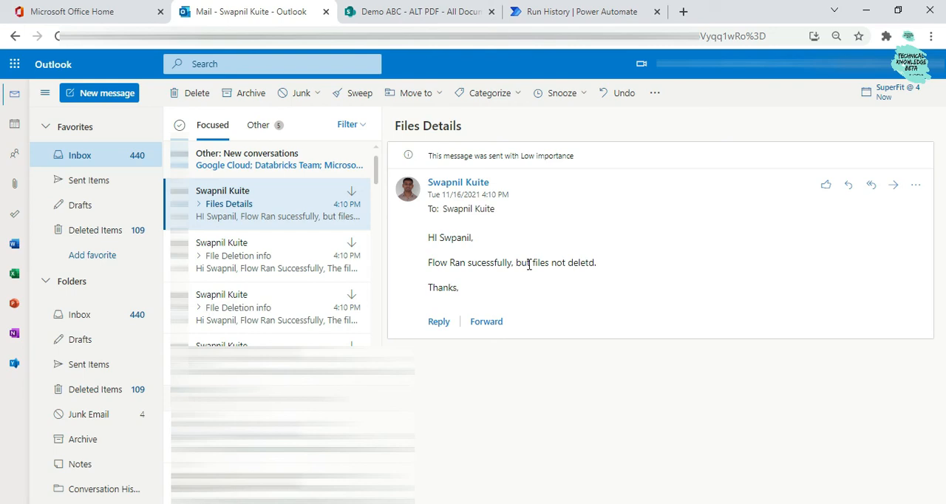
{"action": "mouse_move", "coordinate": [529, 263]}
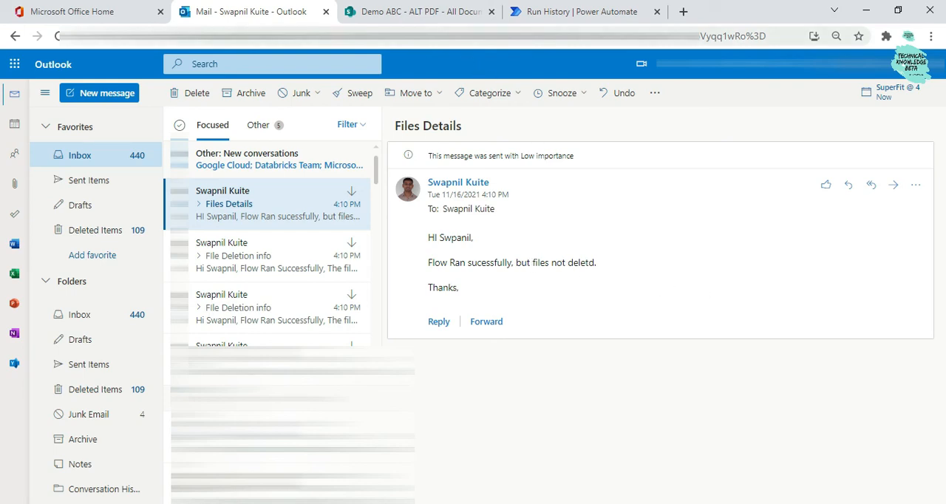
Return to the SharePoint ALT PDF library after reading the Files Details email.
{"action": "left_click", "coordinate": [410, 12]}
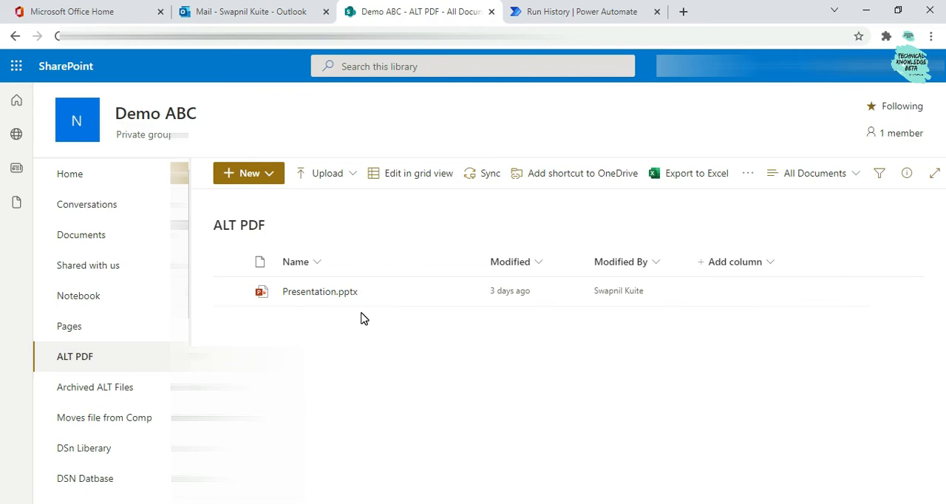
{"action": "mouse_move", "coordinate": [312, 250]}
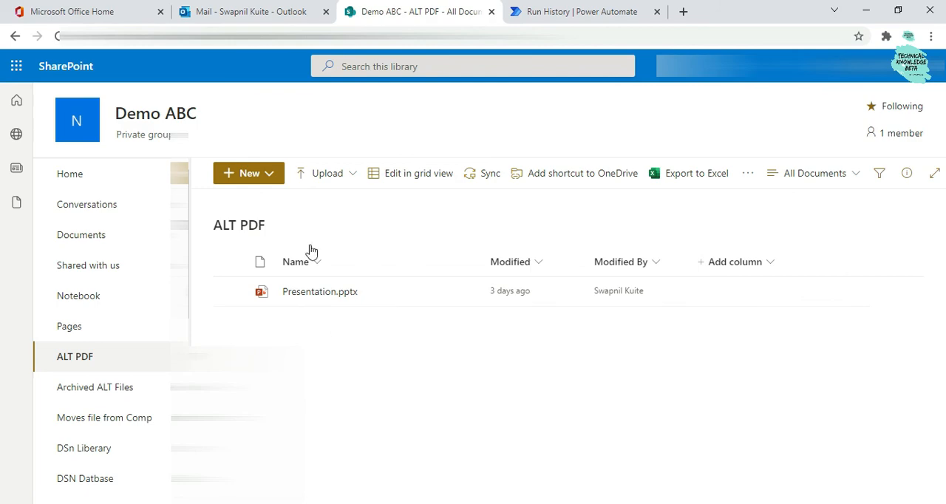
{"action": "left_click", "coordinate": [249, 12]}
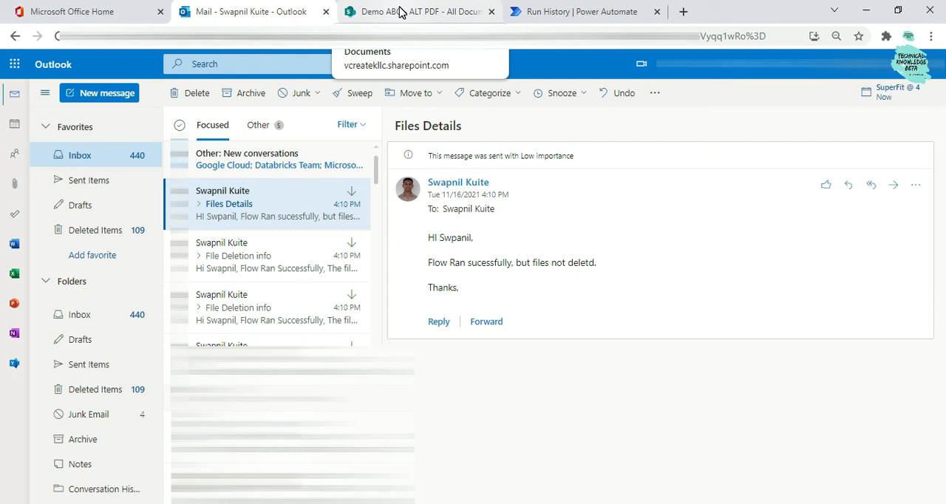
{"action": "left_click", "coordinate": [411, 12]}
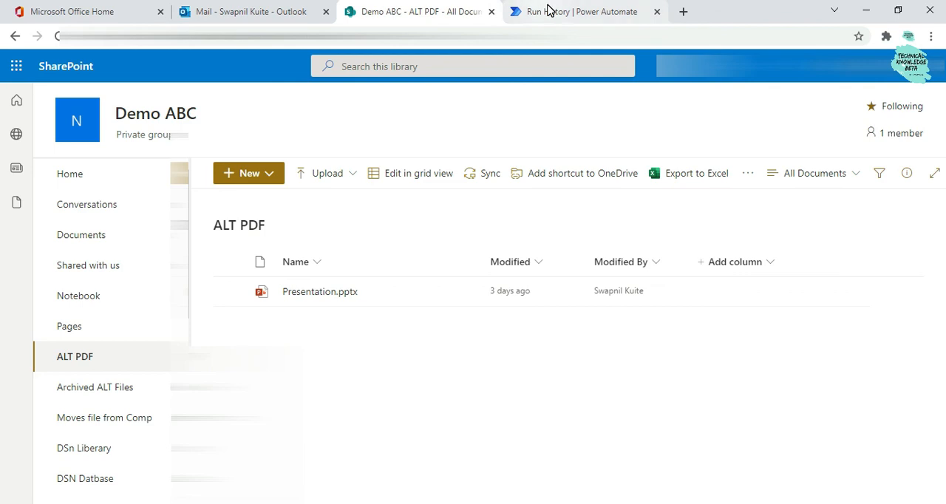
{"action": "mouse_move", "coordinate": [550, 9]}
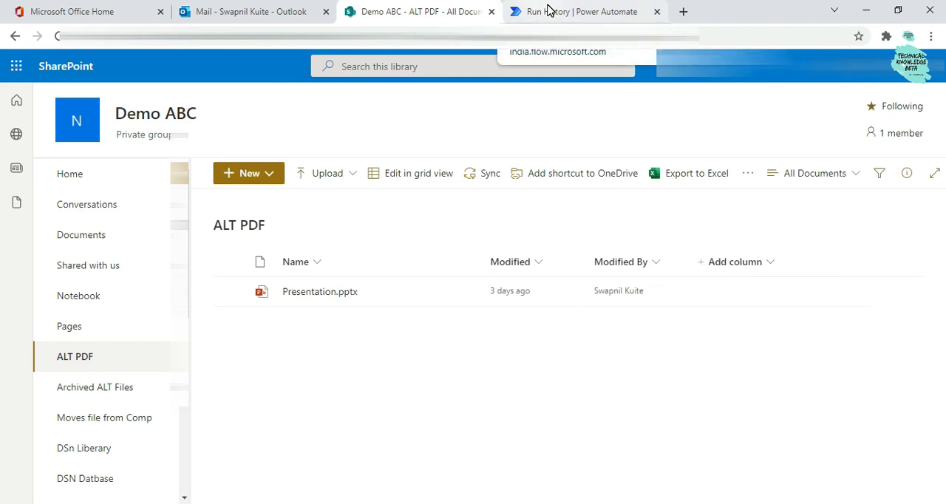